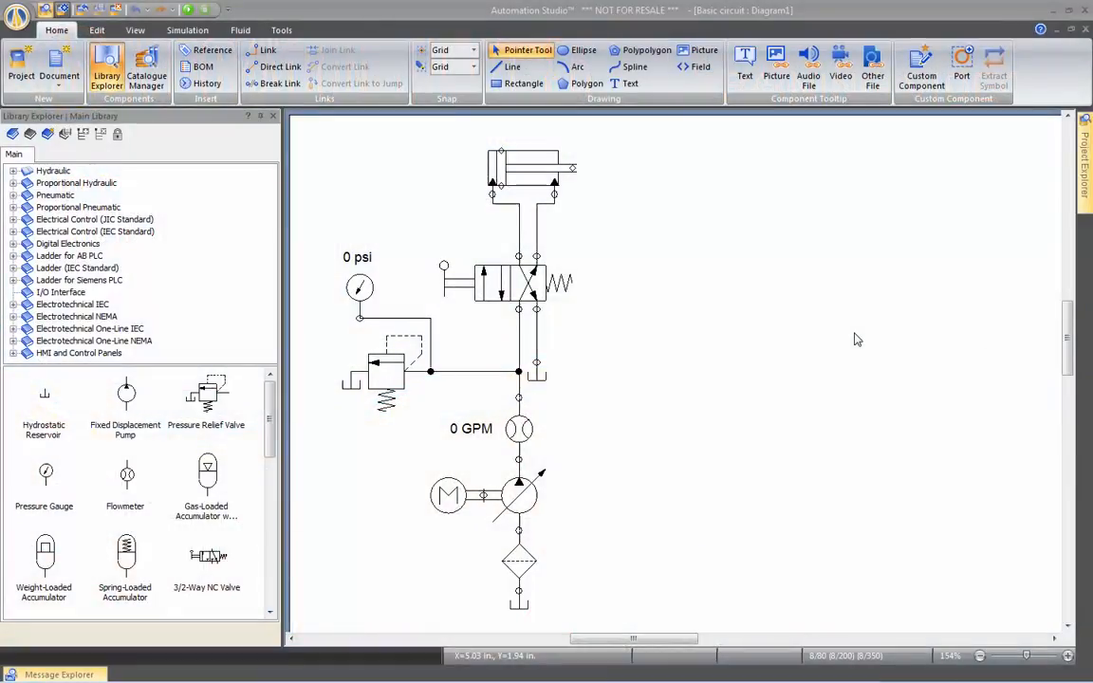
{"action": "mouse_move", "coordinate": [747, 218]}
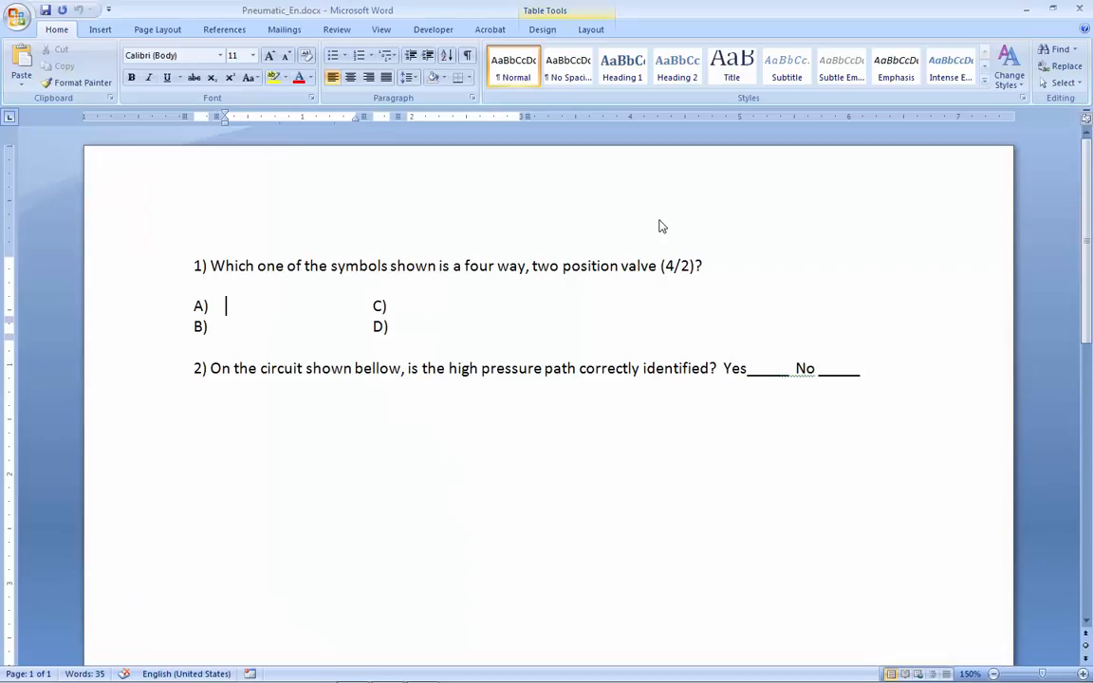
{"action": "mouse_move", "coordinate": [657, 221]}
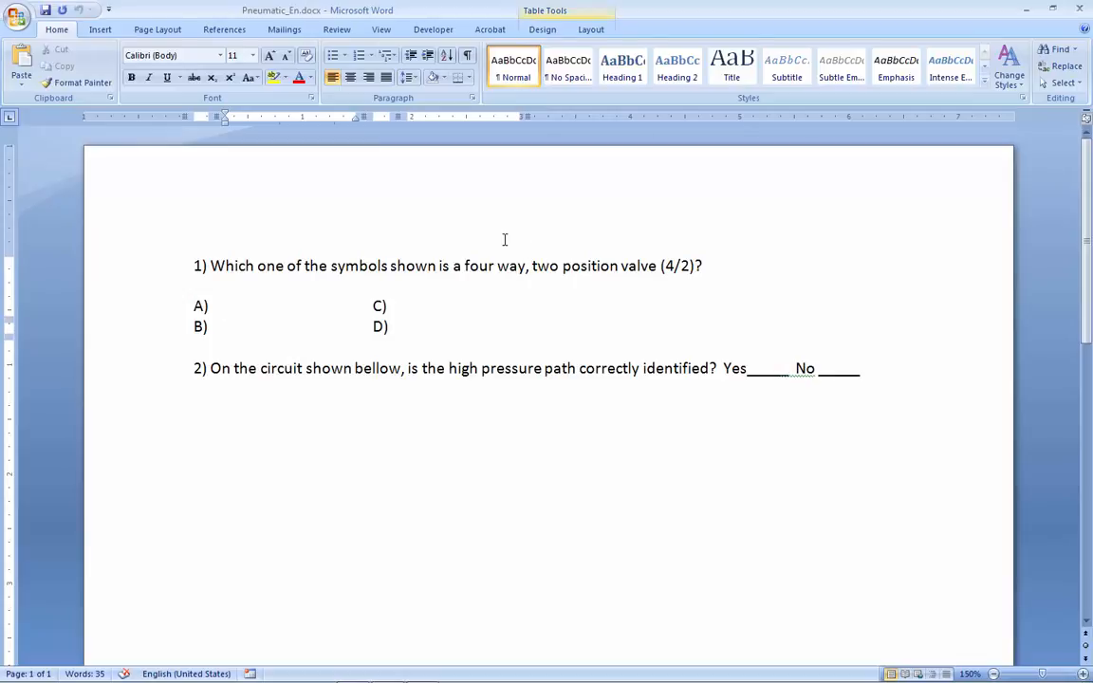
Step: Place the cursor in the Word quiz's blank A–D answer table
{"action": "left_click", "coordinate": [226, 305]}
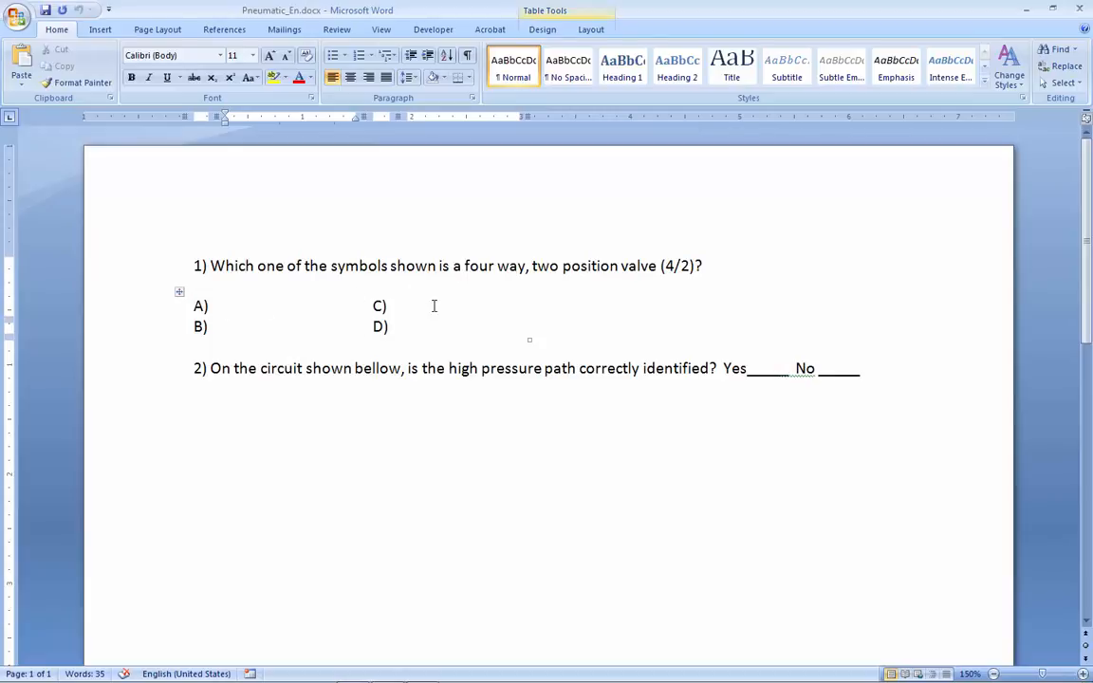
{"action": "mouse_move", "coordinate": [294, 332]}
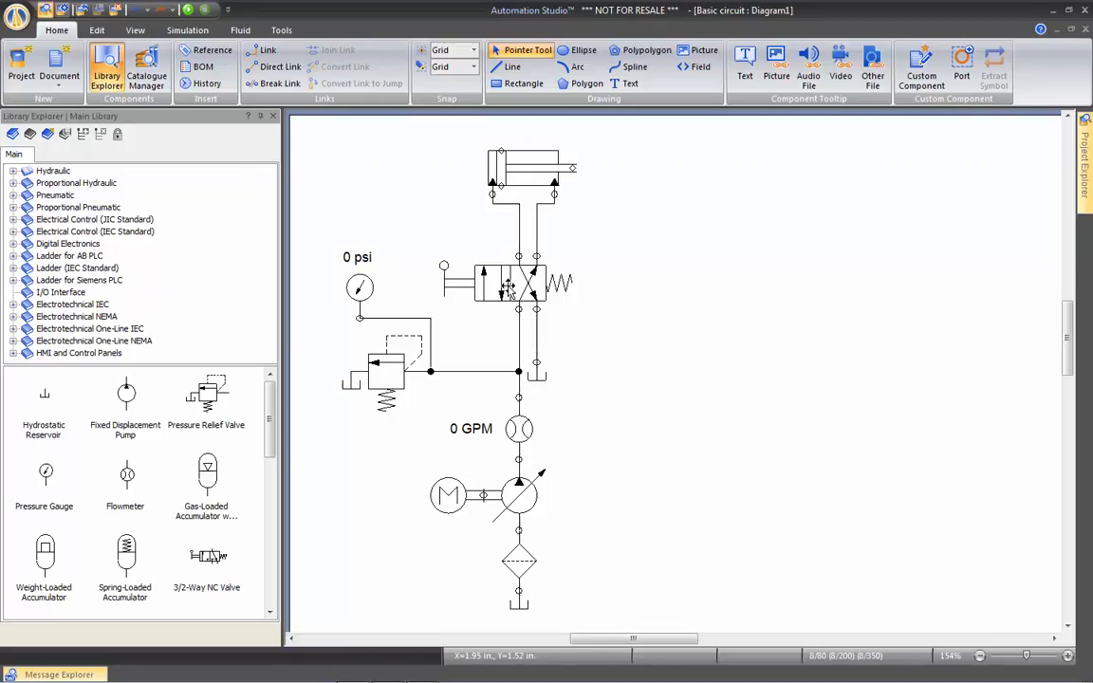
Step: Paste a copy of the 4/2 lever valve beside the circuit and list 2/2-way valves
{"action": "right_click", "coordinate": [512, 285]}
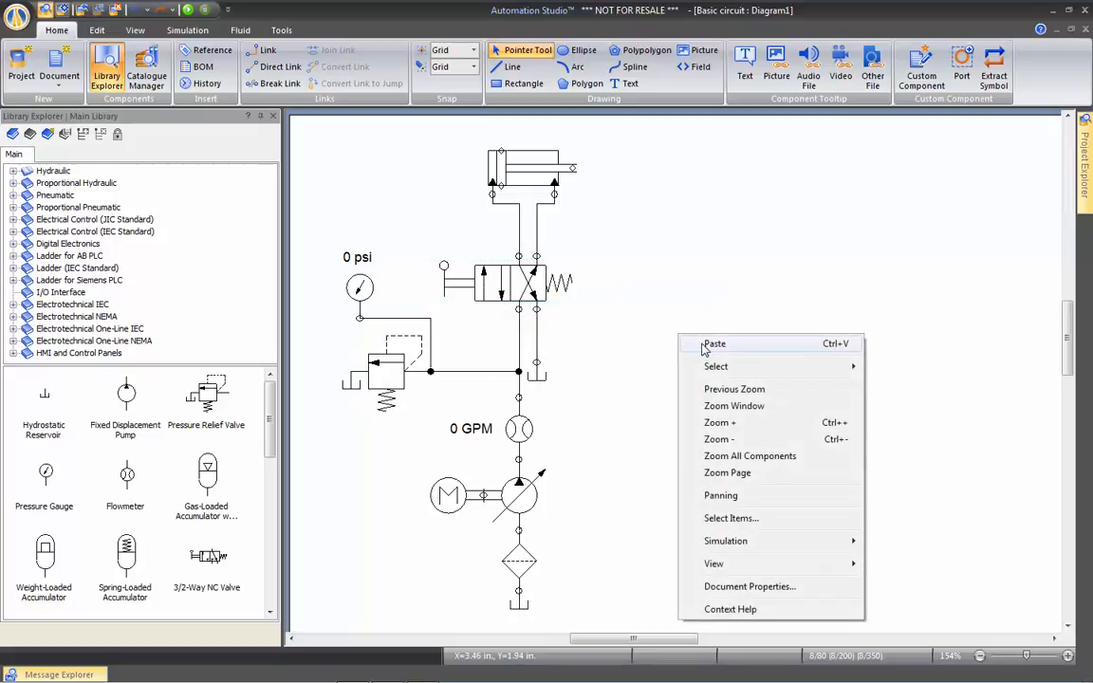
{"action": "left_click", "coordinate": [714, 343]}
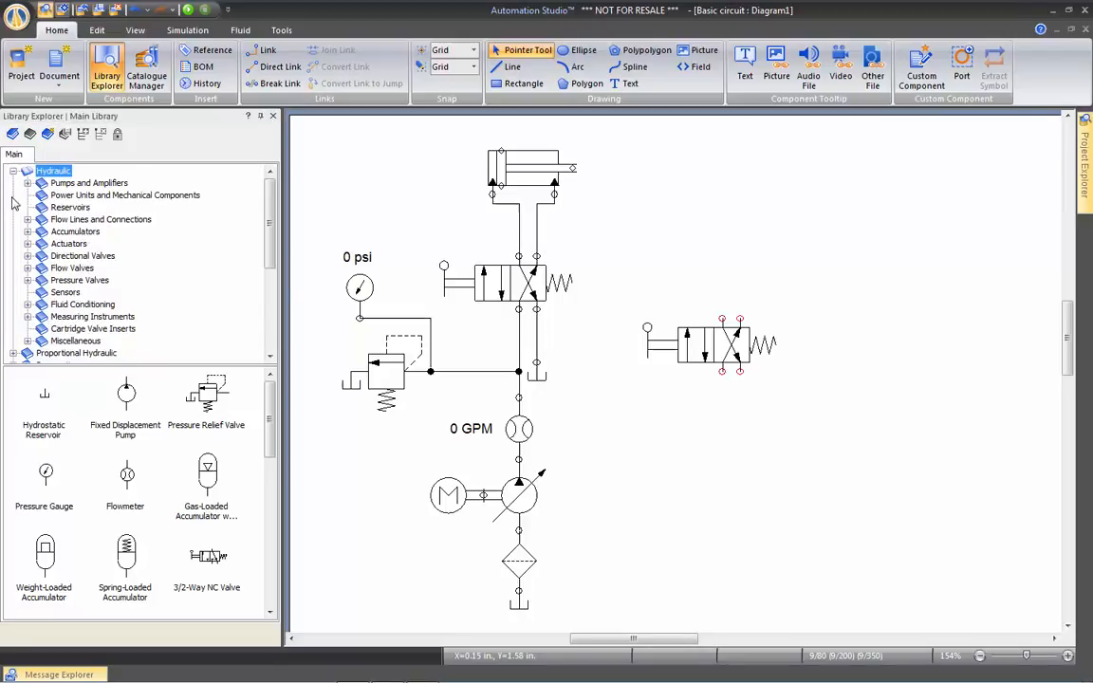
{"action": "left_click", "coordinate": [29, 255]}
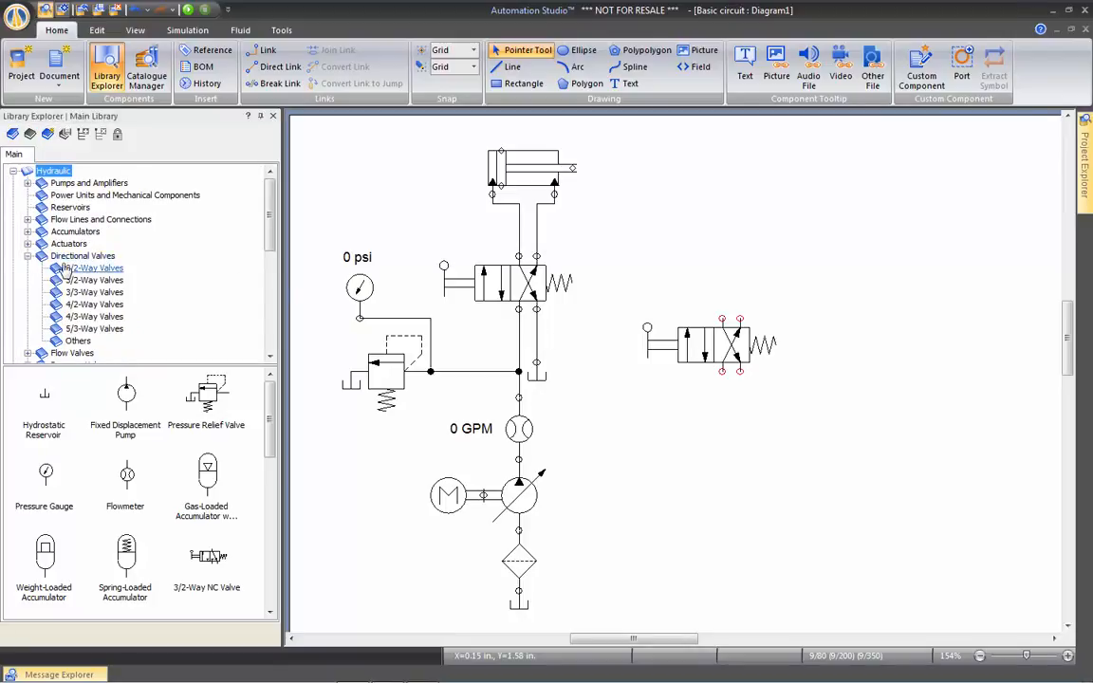
{"action": "left_click", "coordinate": [93, 267]}
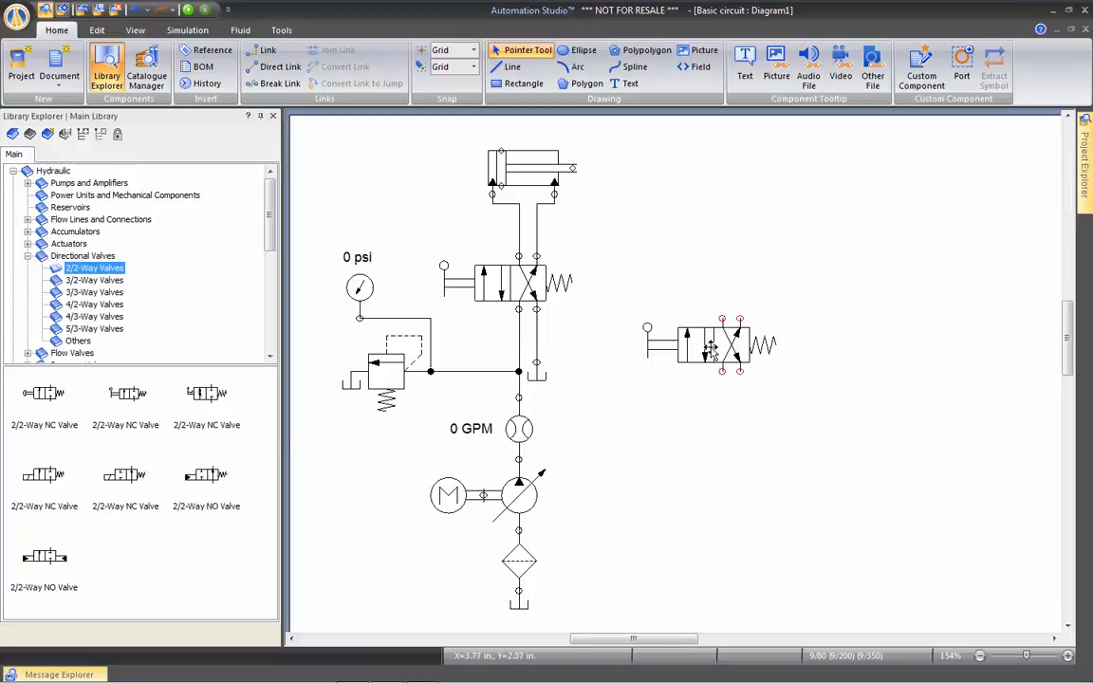
{"action": "left_click", "coordinate": [704, 343]}
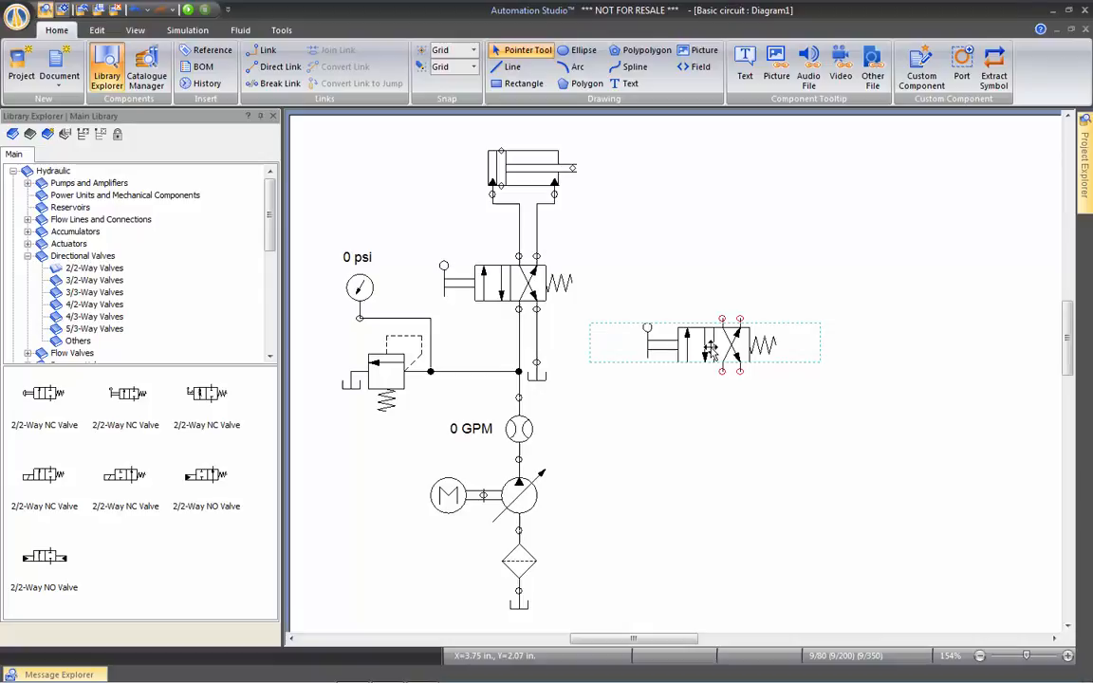
Step: Delete the copied 4/2 valve's lever and spring in Component Properties
{"action": "double_click", "coordinate": [707, 344]}
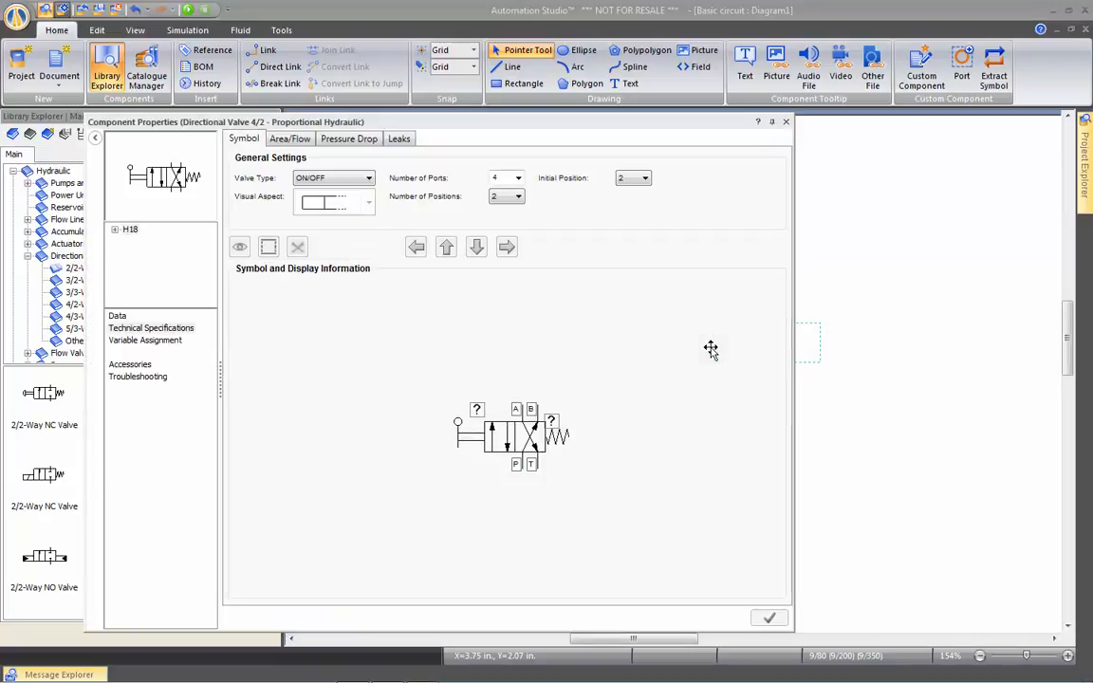
{"action": "mouse_move", "coordinate": [250, 333]}
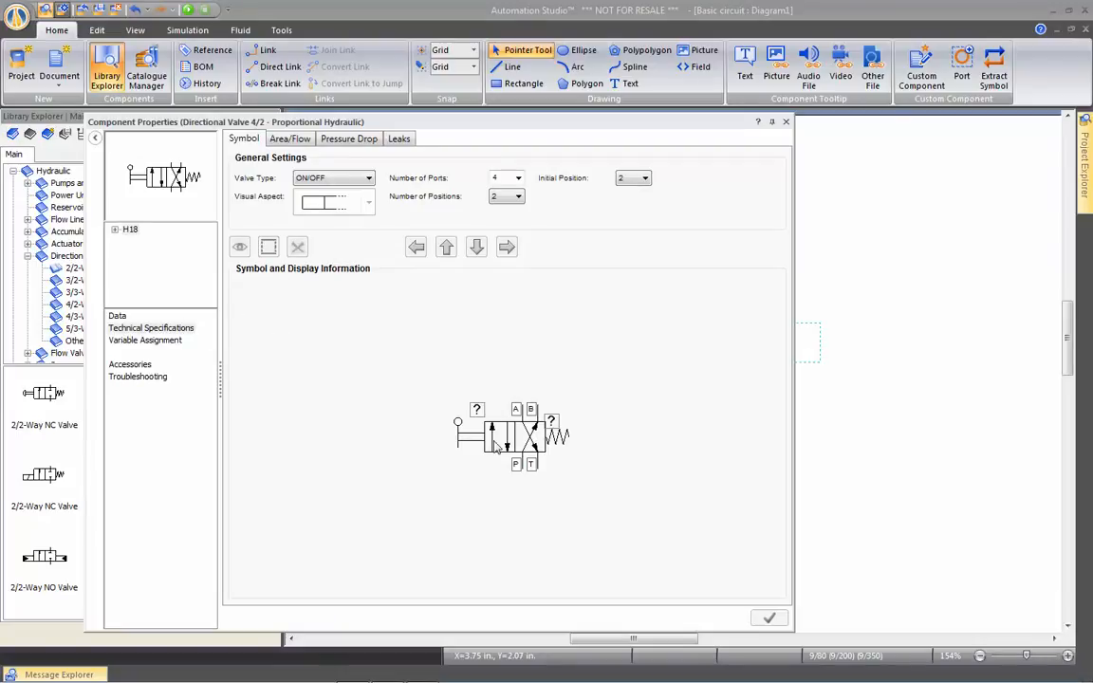
{"action": "left_click", "coordinate": [462, 433]}
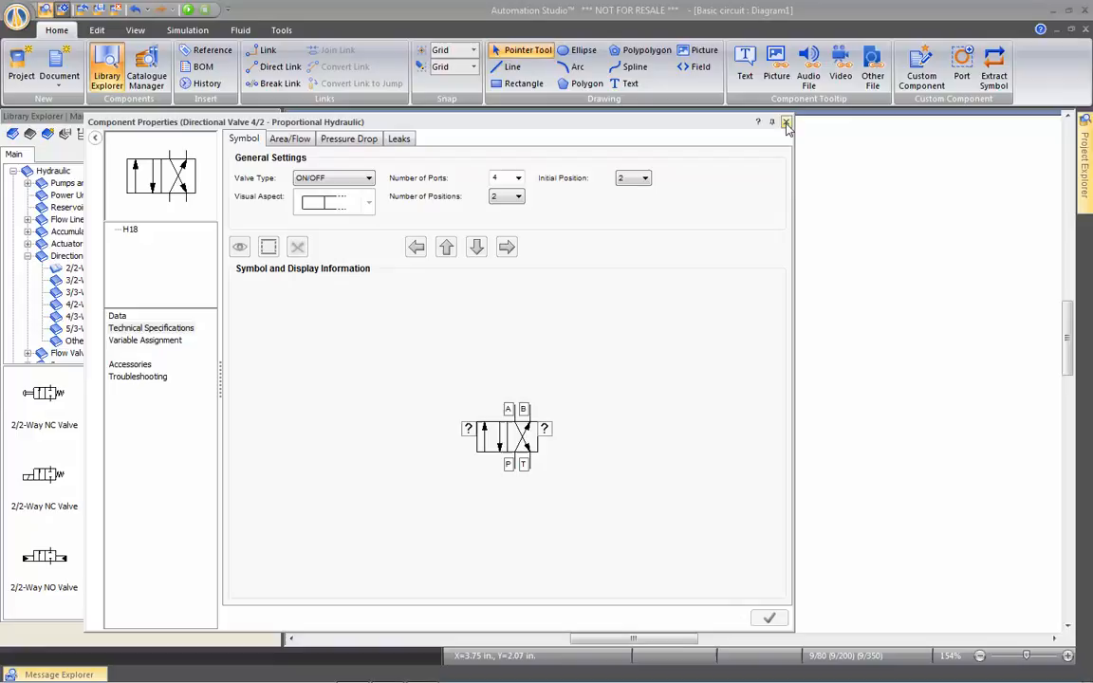
{"action": "left_click", "coordinate": [785, 123]}
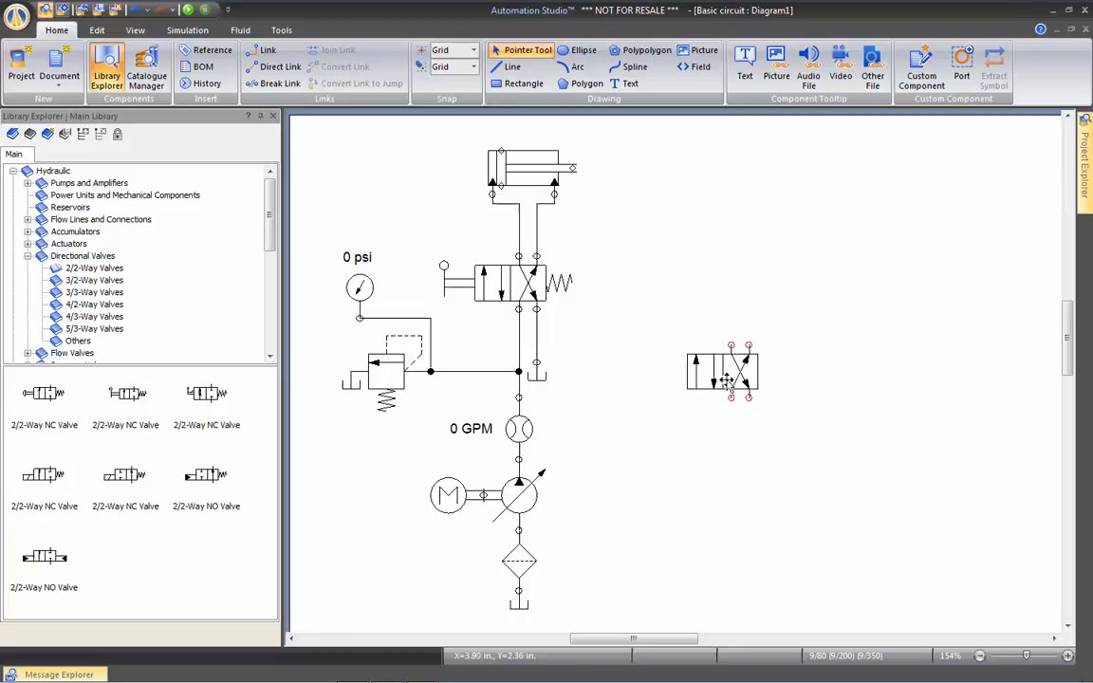
Step: Paste another bare valve copy and set its number of ports to 2
{"action": "right_click", "coordinate": [723, 370]}
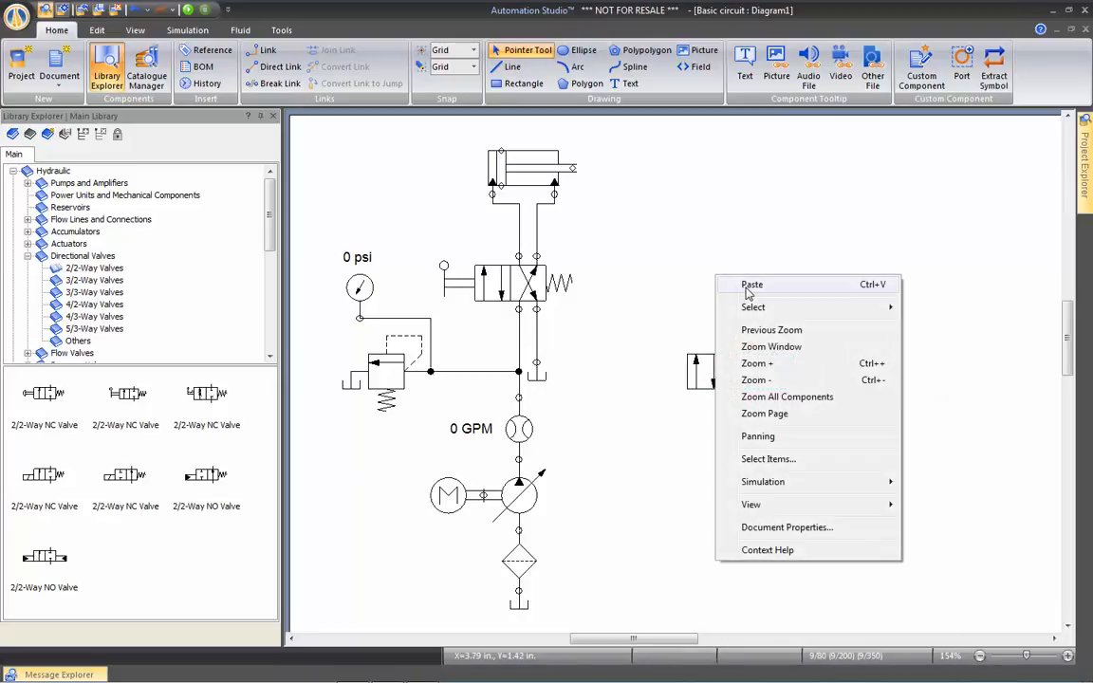
{"action": "left_click", "coordinate": [751, 284]}
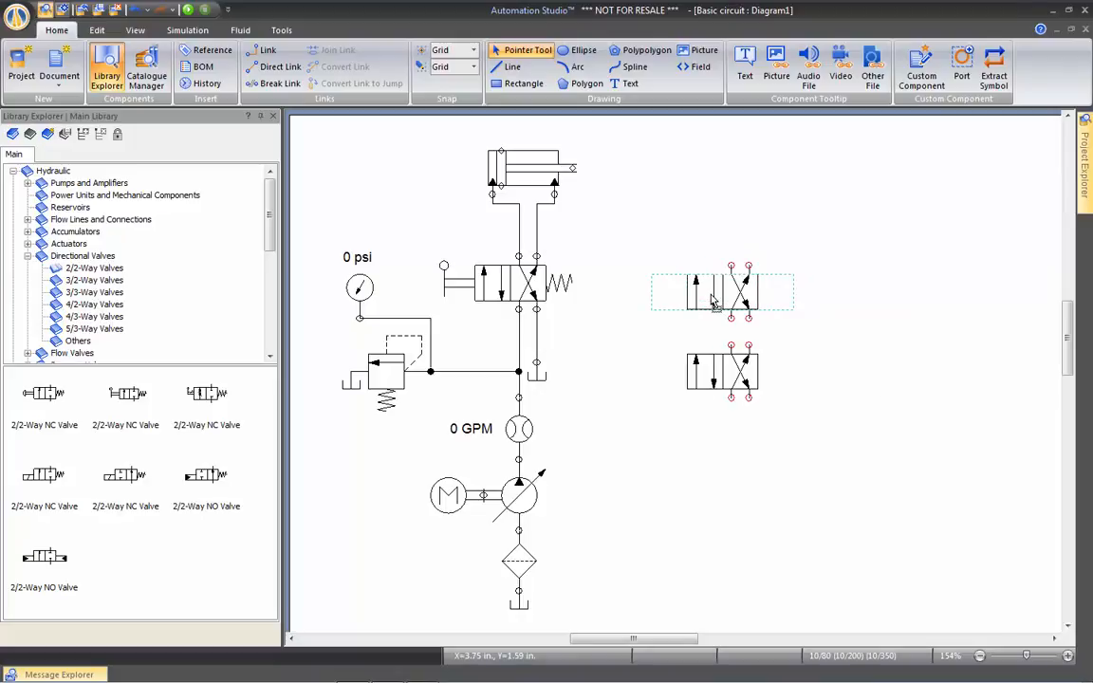
{"action": "double_click", "coordinate": [723, 289]}
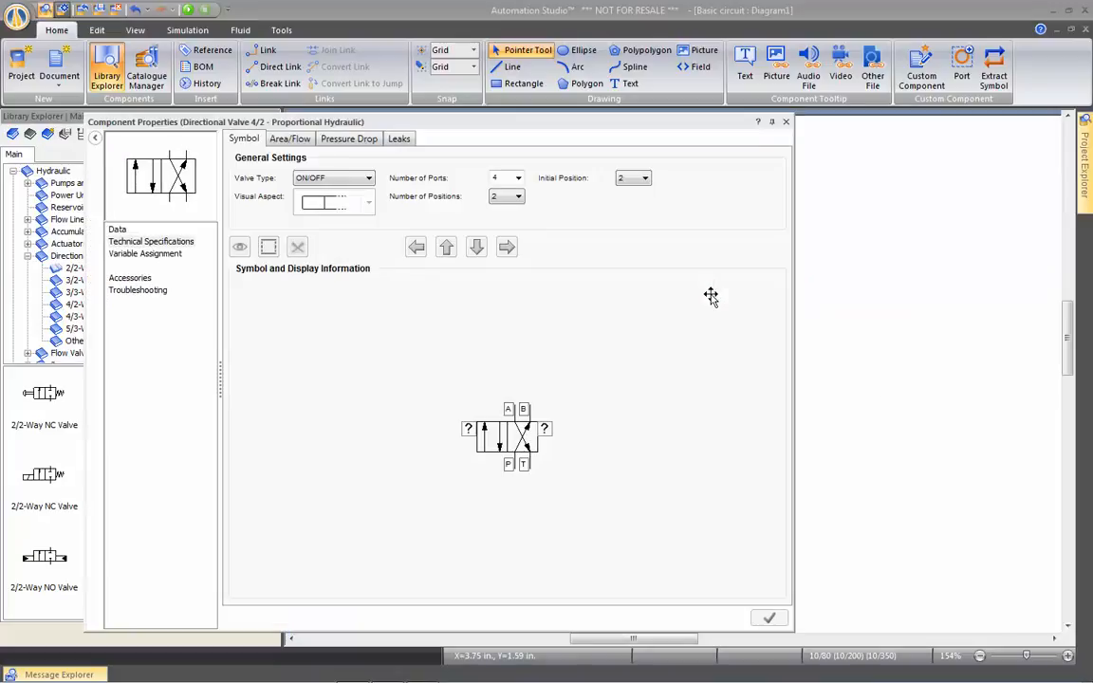
{"action": "left_click", "coordinate": [518, 196]}
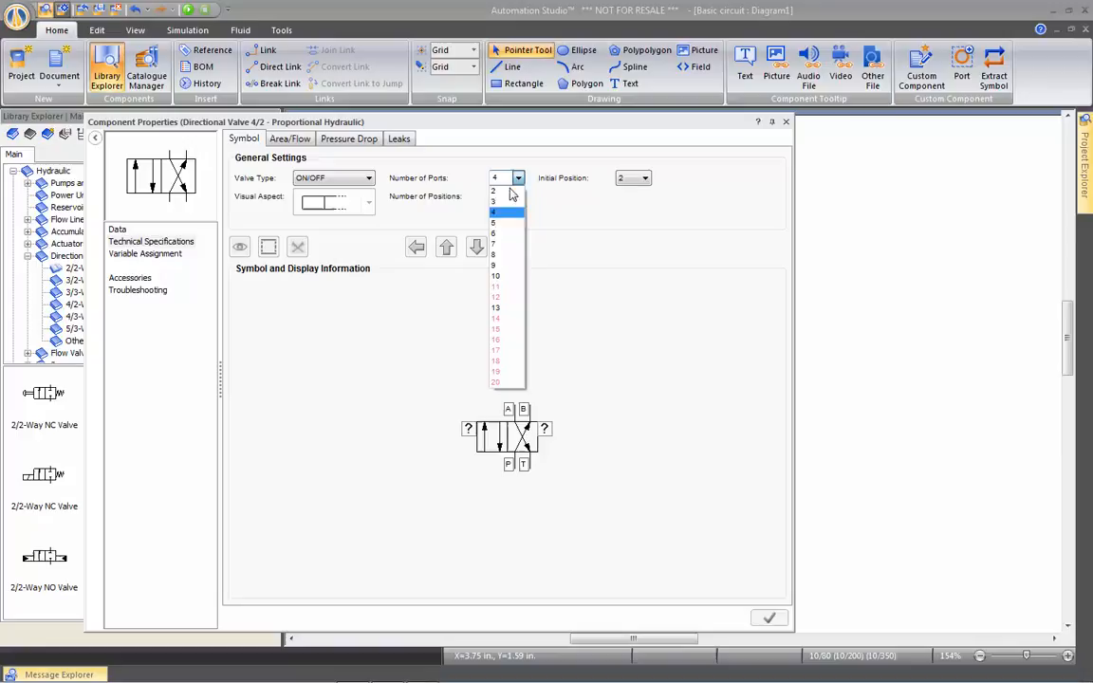
{"action": "left_click", "coordinate": [492, 191]}
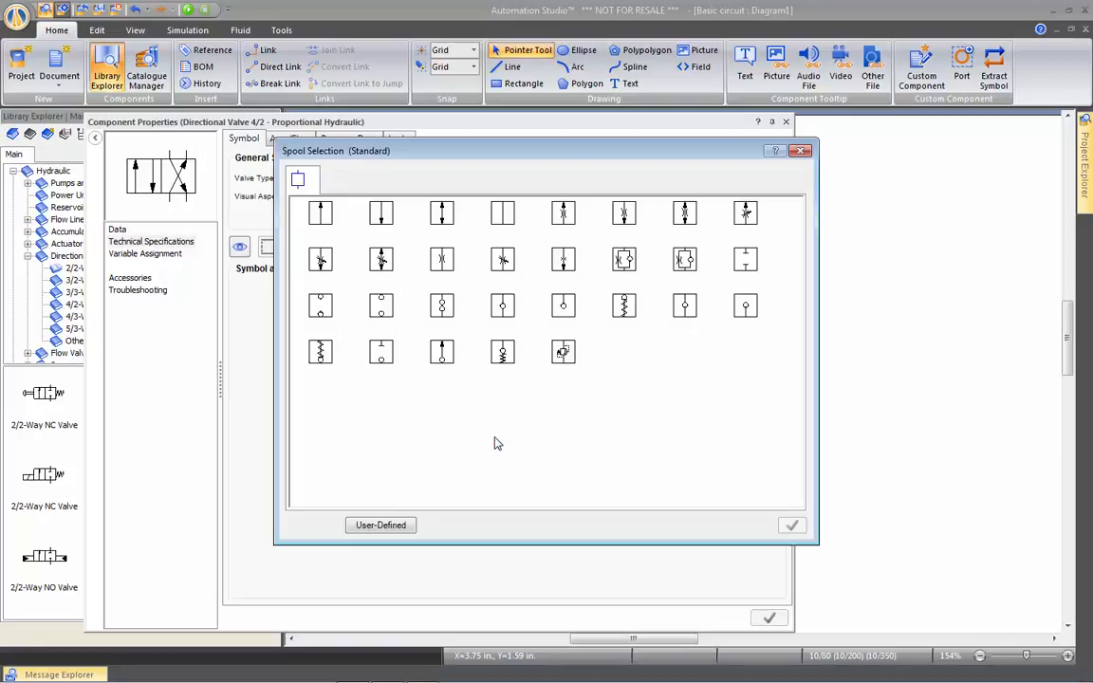
Step: Give the 2-port valve a blocked position and a single flow-arrow position
{"action": "left_click", "coordinate": [745, 259]}
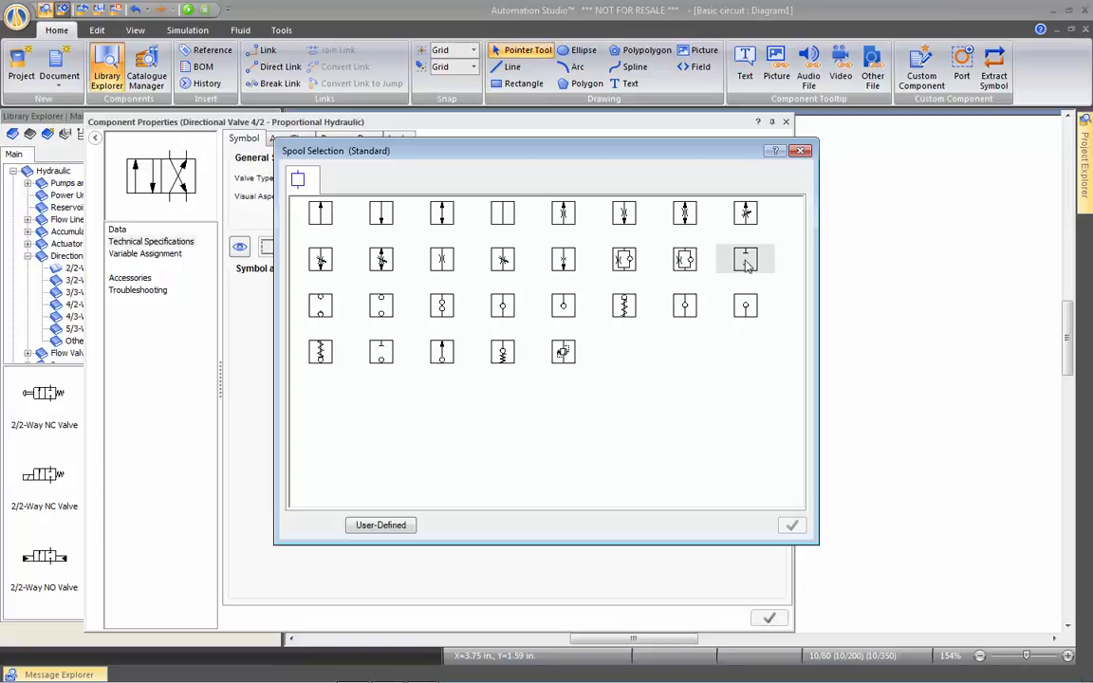
{"action": "left_click", "coordinate": [745, 259]}
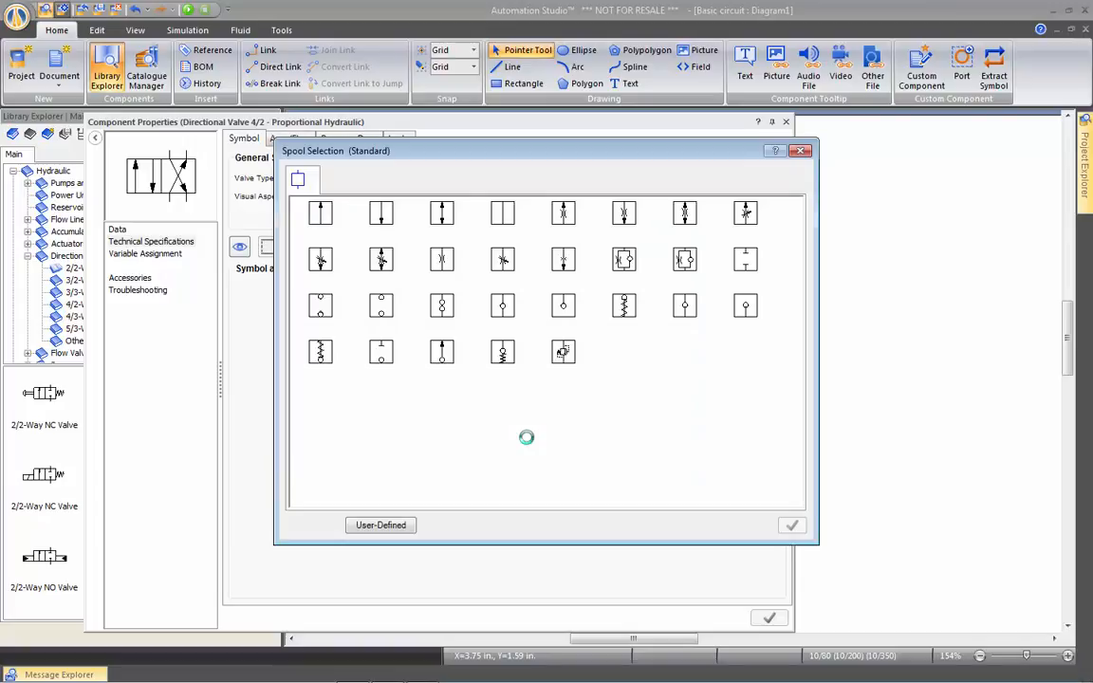
{"action": "left_click", "coordinate": [441, 213]}
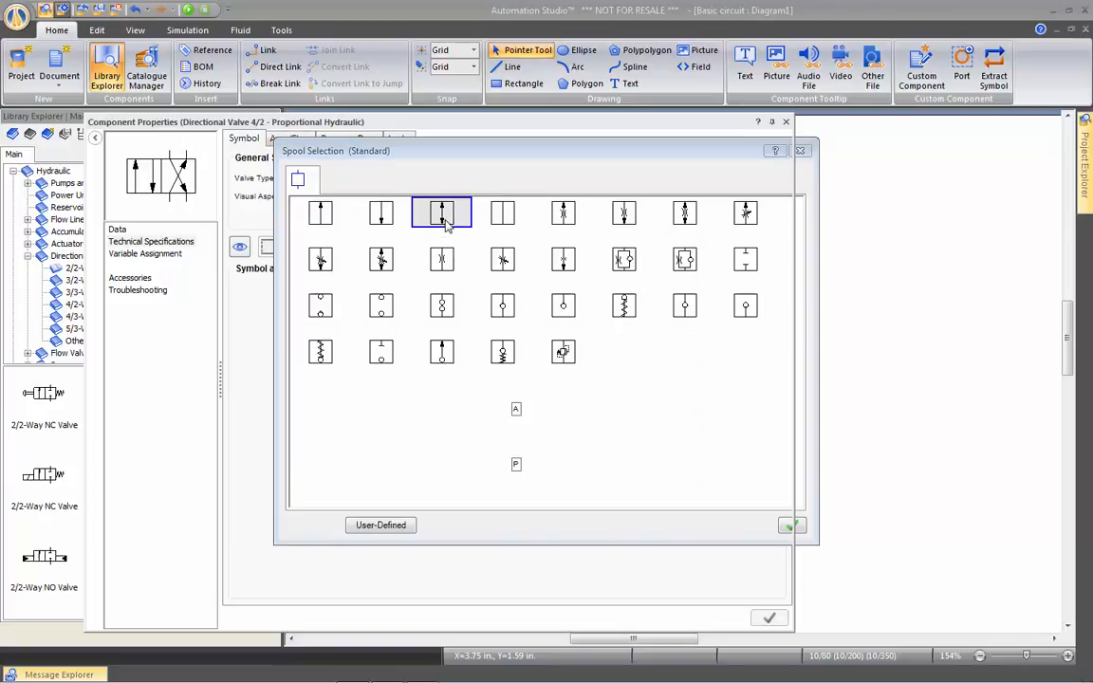
{"action": "left_click", "coordinate": [768, 618]}
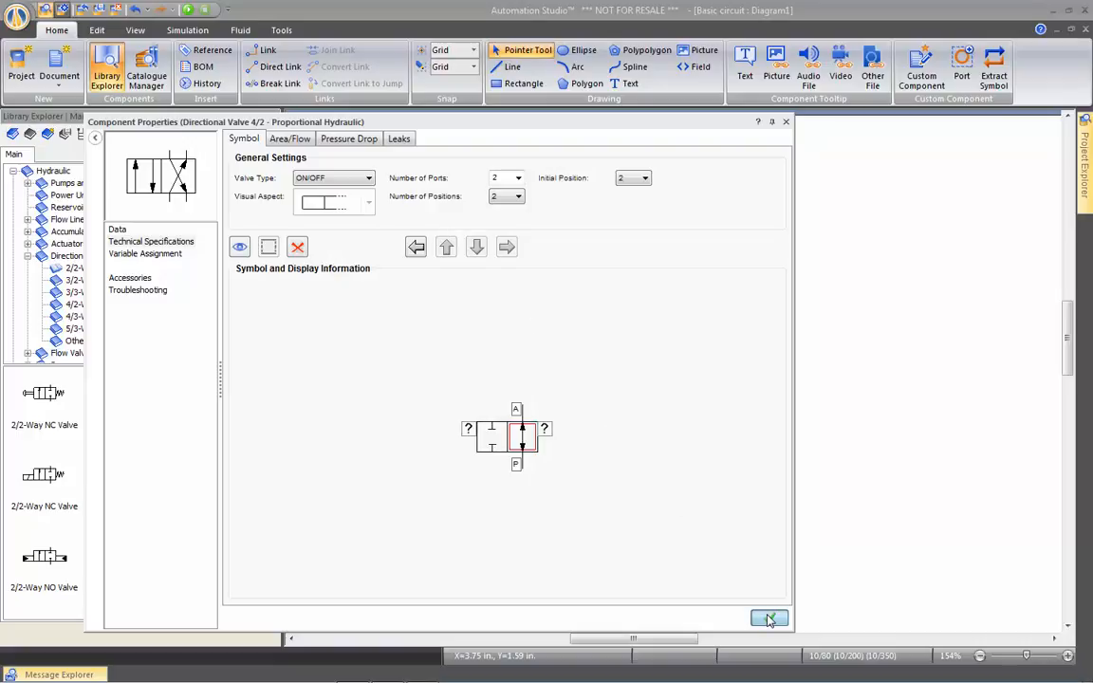
Step: Apply the 2-port valve, then set the next copy's ports and second-position spool
{"action": "left_click", "coordinate": [769, 618]}
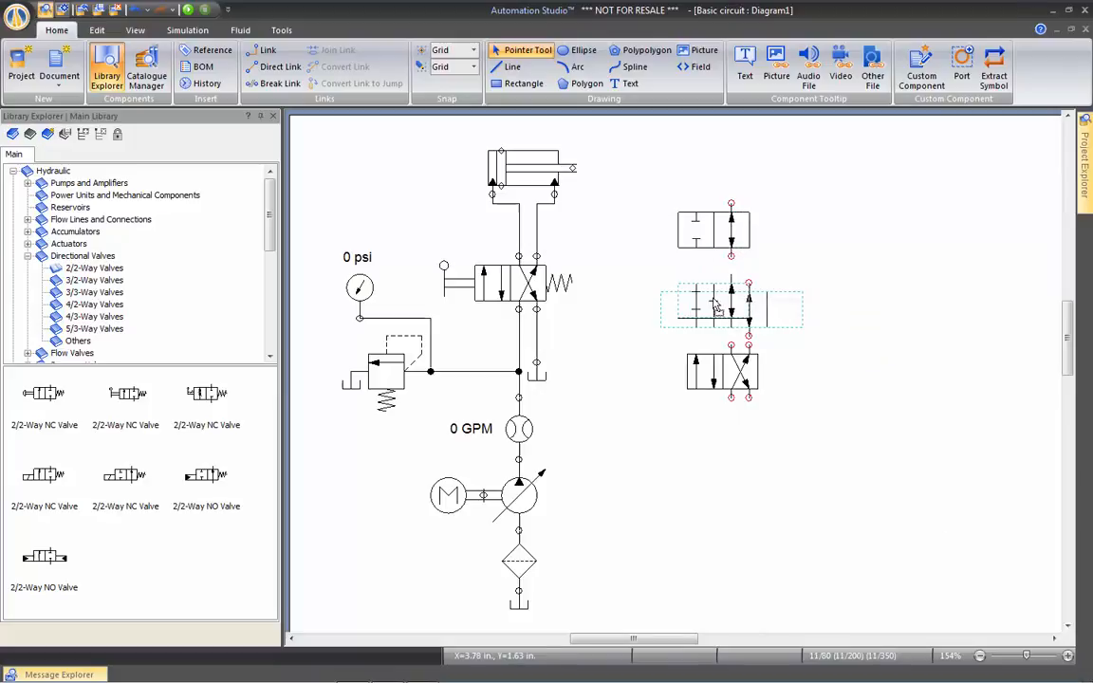
{"action": "double_click", "coordinate": [730, 309]}
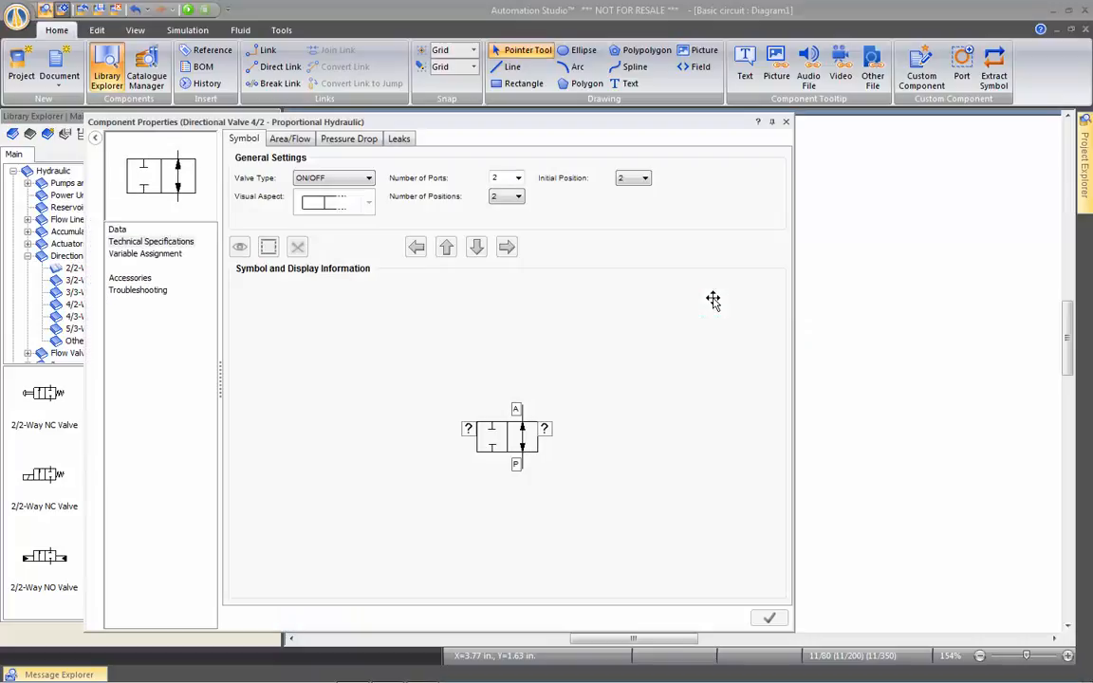
{"action": "left_click", "coordinate": [518, 178]}
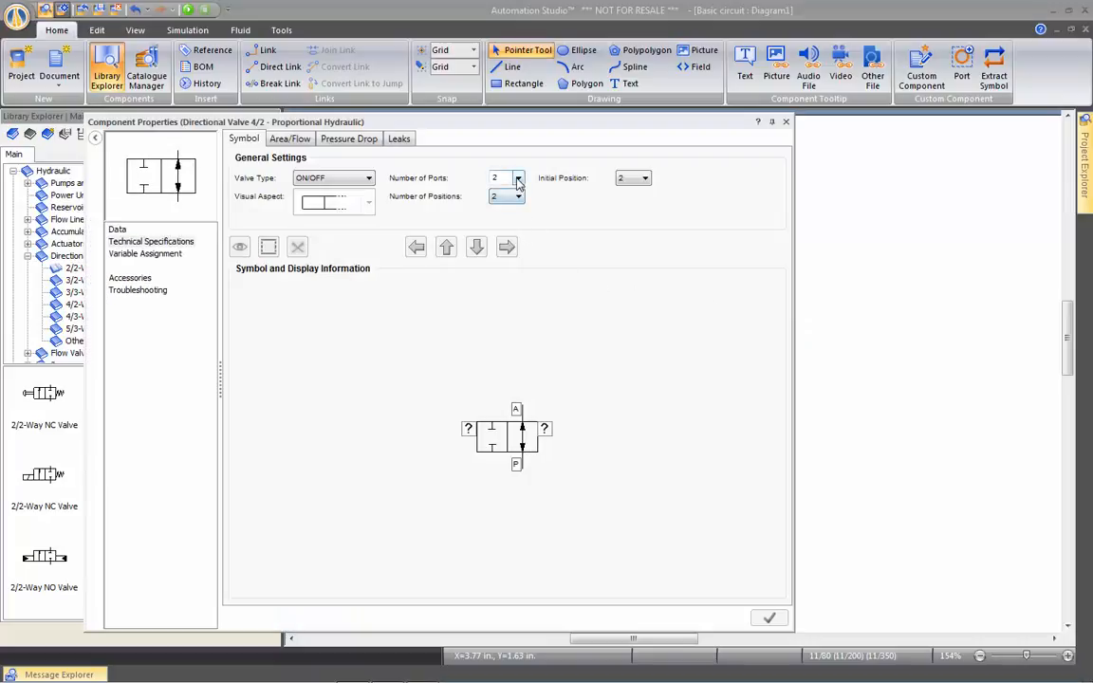
{"action": "left_click", "coordinate": [518, 174]}
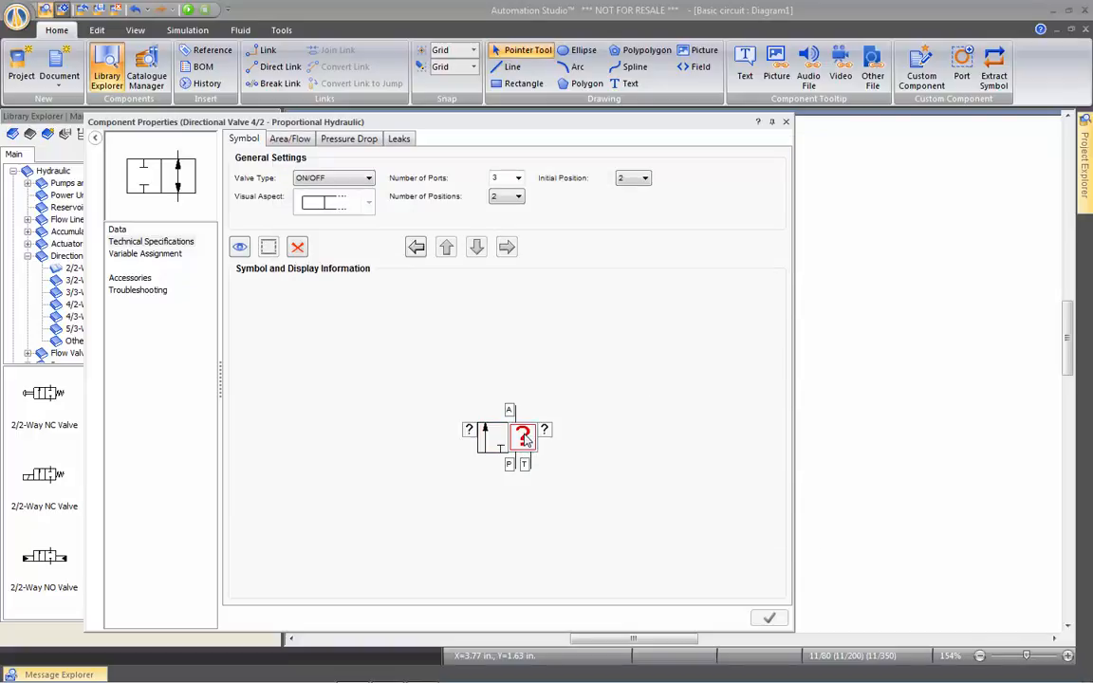
{"action": "left_click", "coordinate": [523, 436]}
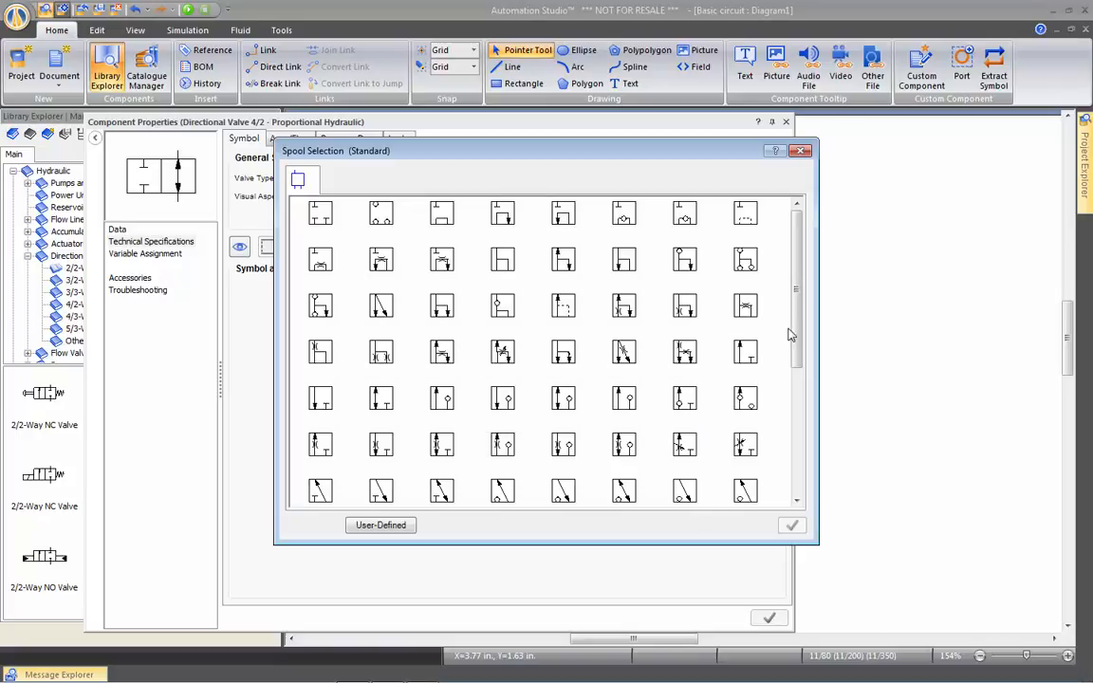
{"action": "scroll", "scroll_direction": "down", "scroll_amount": 3}
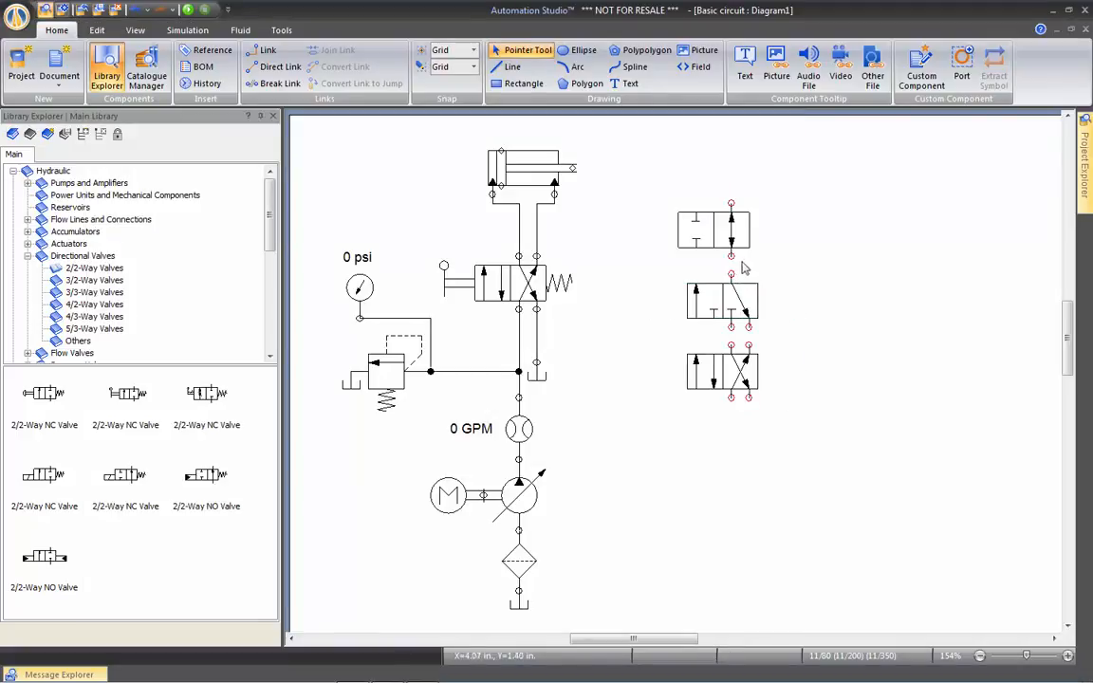
Step: Duplicate the 3-port valve below and convert it to a 5-port, two-position valve
{"action": "left_click", "coordinate": [721, 228]}
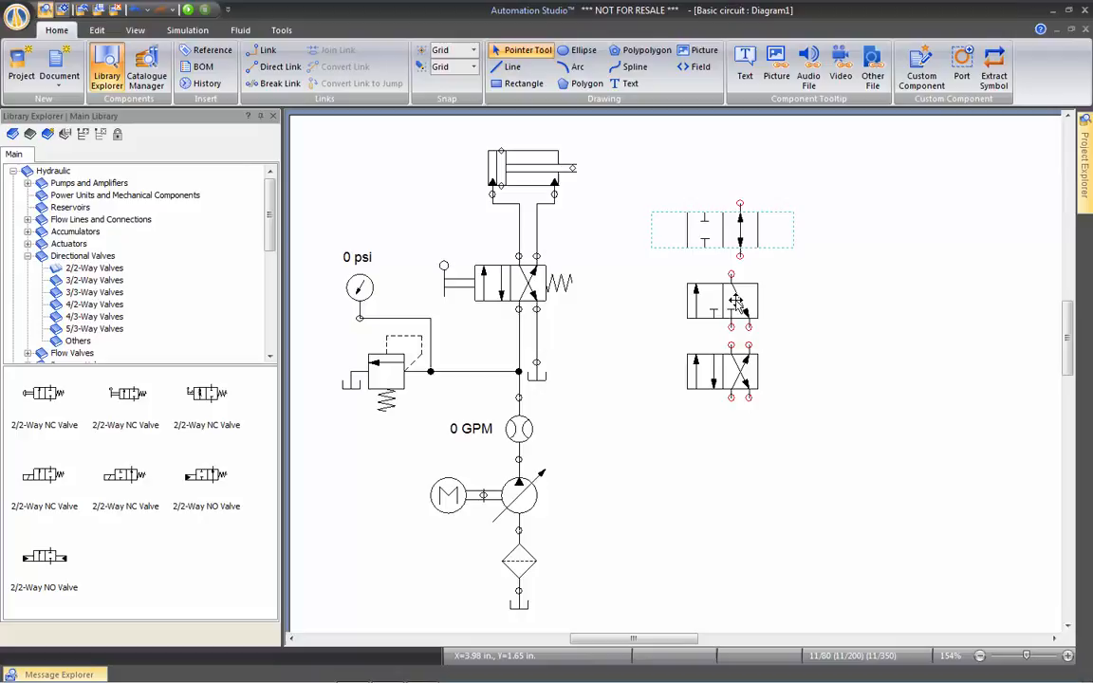
{"action": "right_click", "coordinate": [721, 299]}
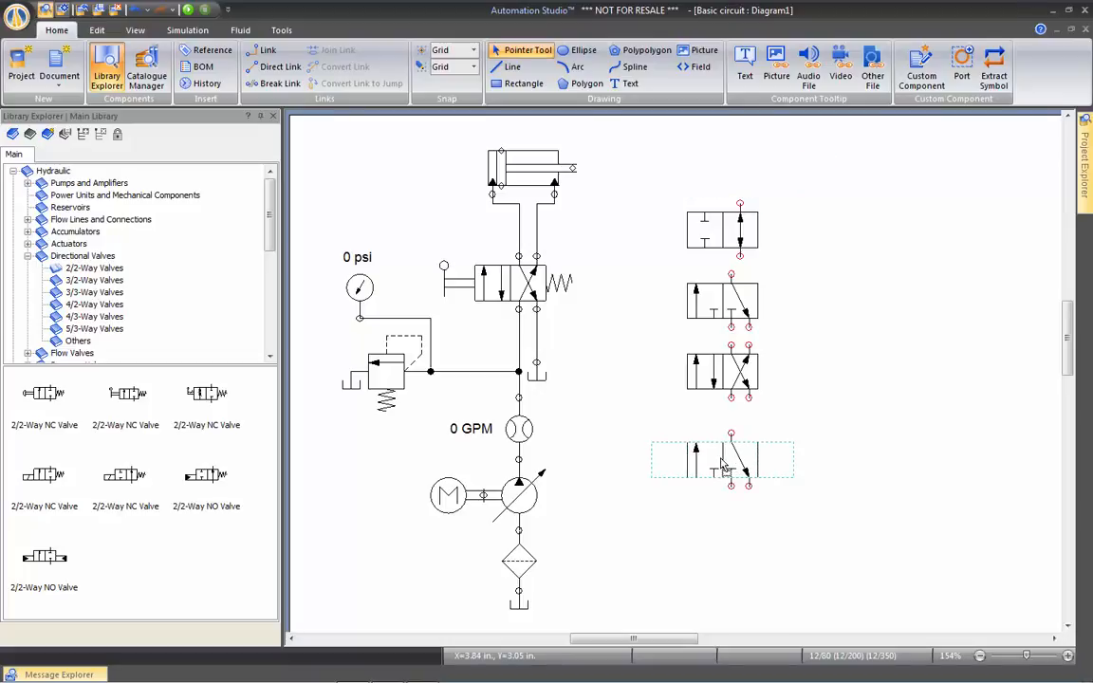
{"action": "double_click", "coordinate": [723, 460]}
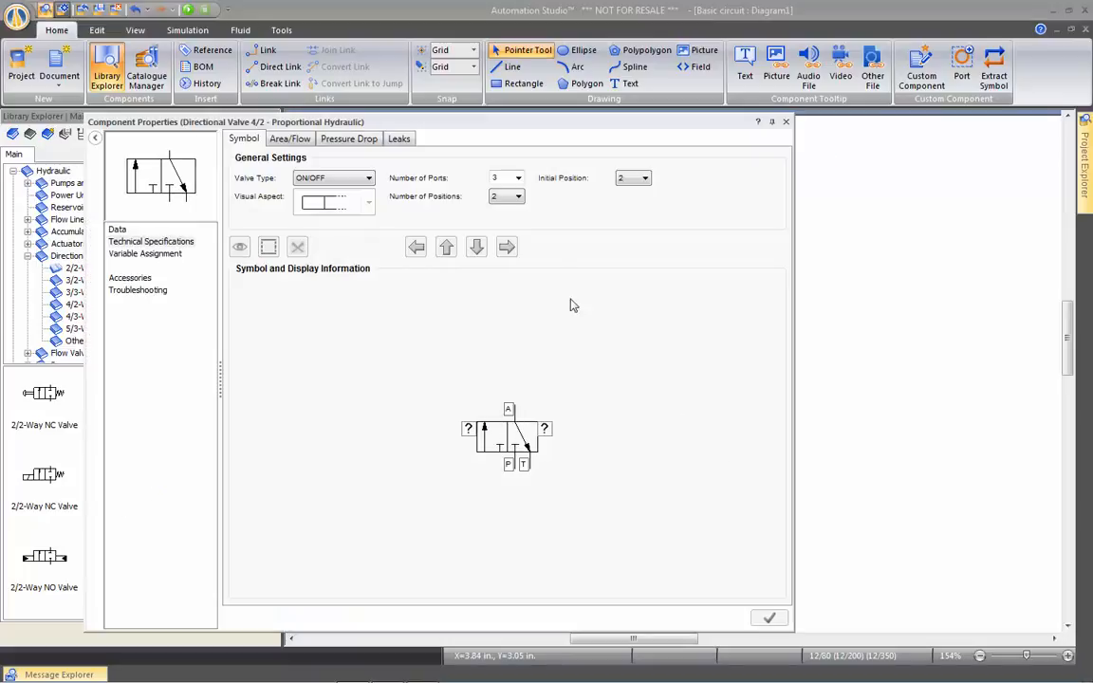
{"action": "left_click", "coordinate": [516, 177]}
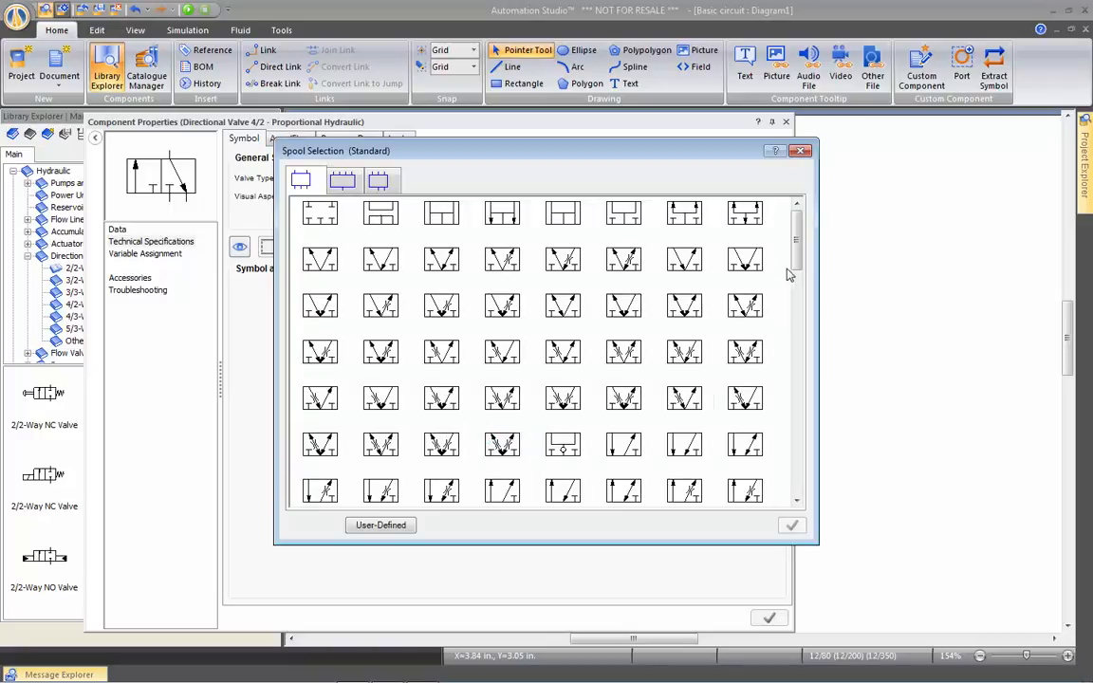
{"action": "scroll", "scroll_direction": "down", "scroll_amount": 3}
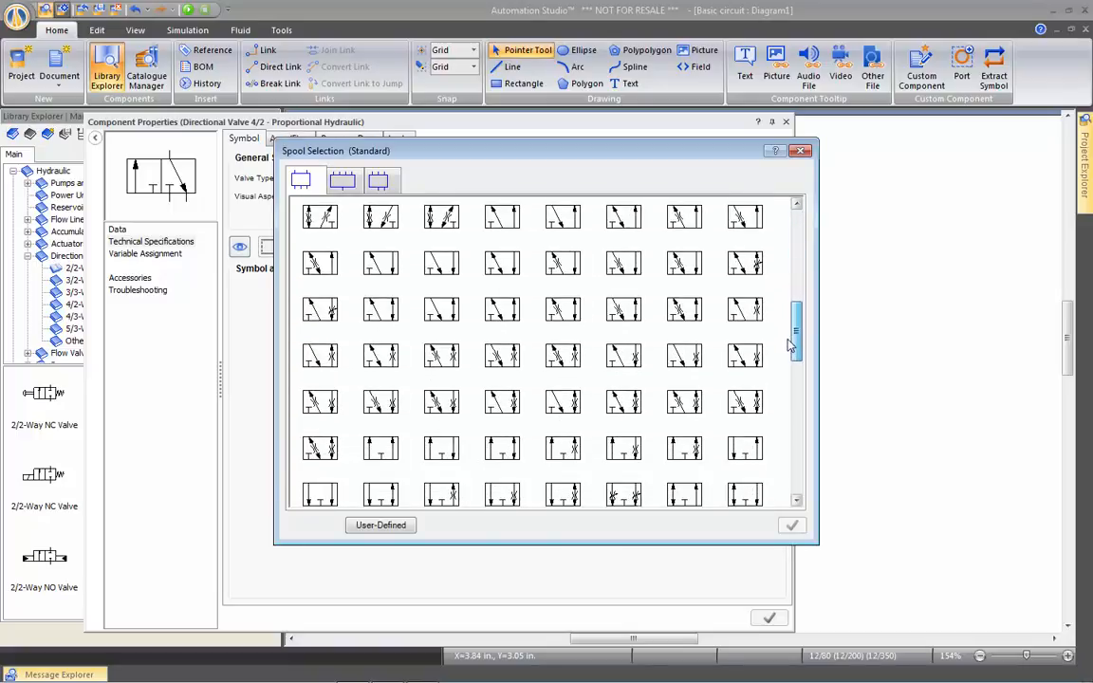
{"action": "scroll", "scroll_direction": "down", "scroll_amount": 3}
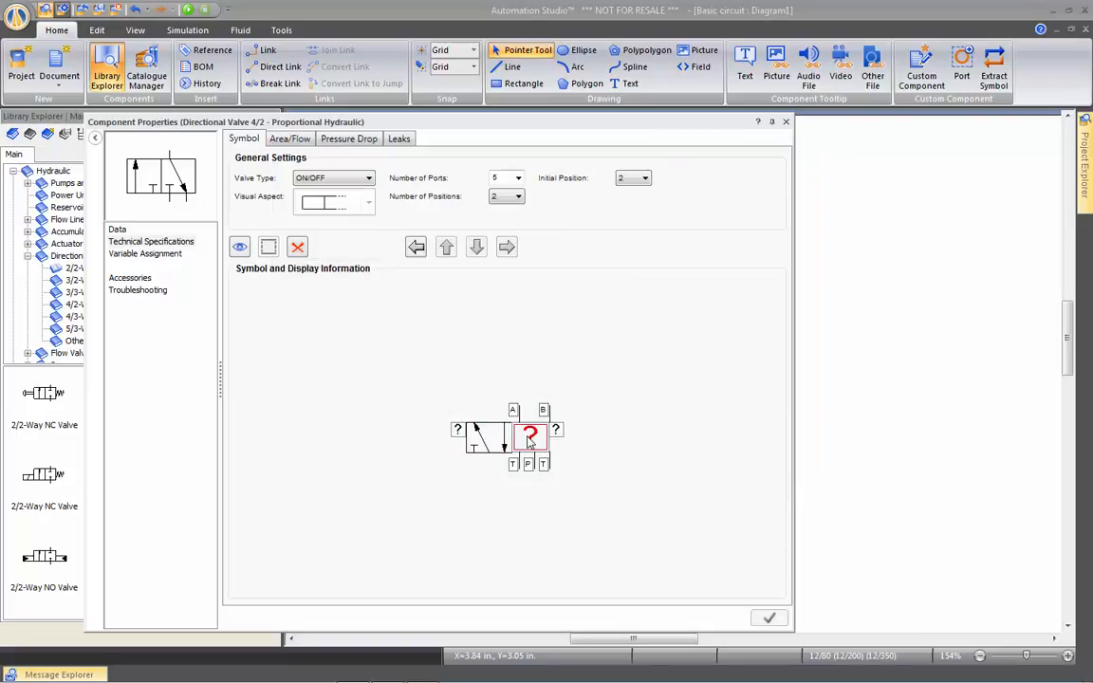
{"action": "left_click", "coordinate": [530, 434]}
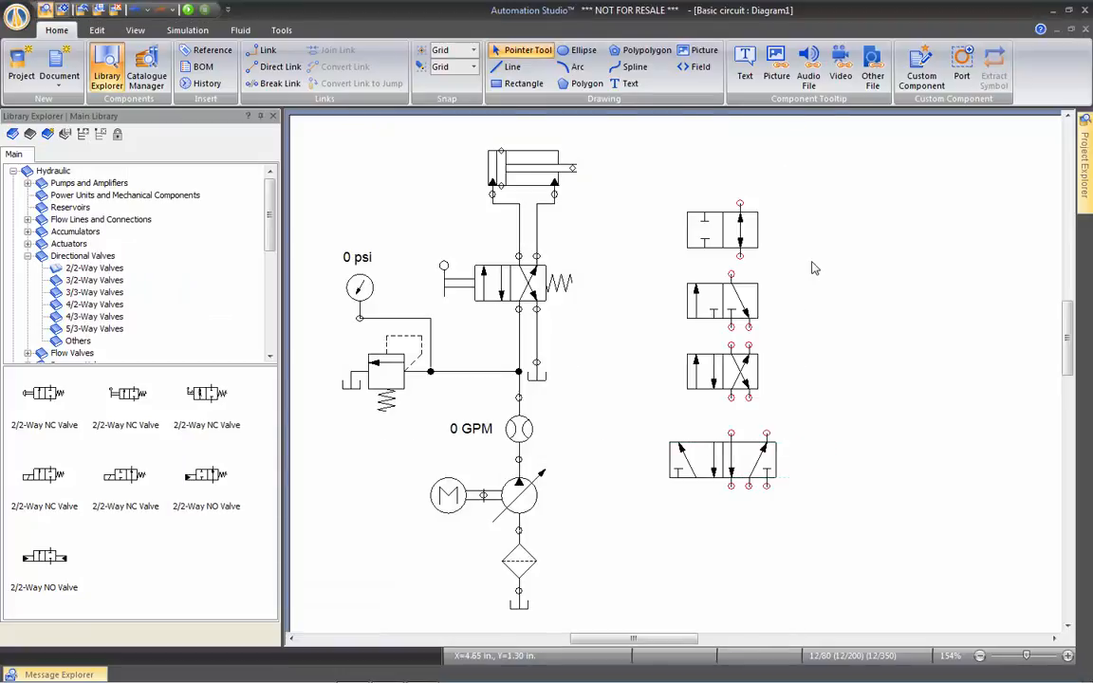
{"action": "mouse_move", "coordinate": [716, 232]}
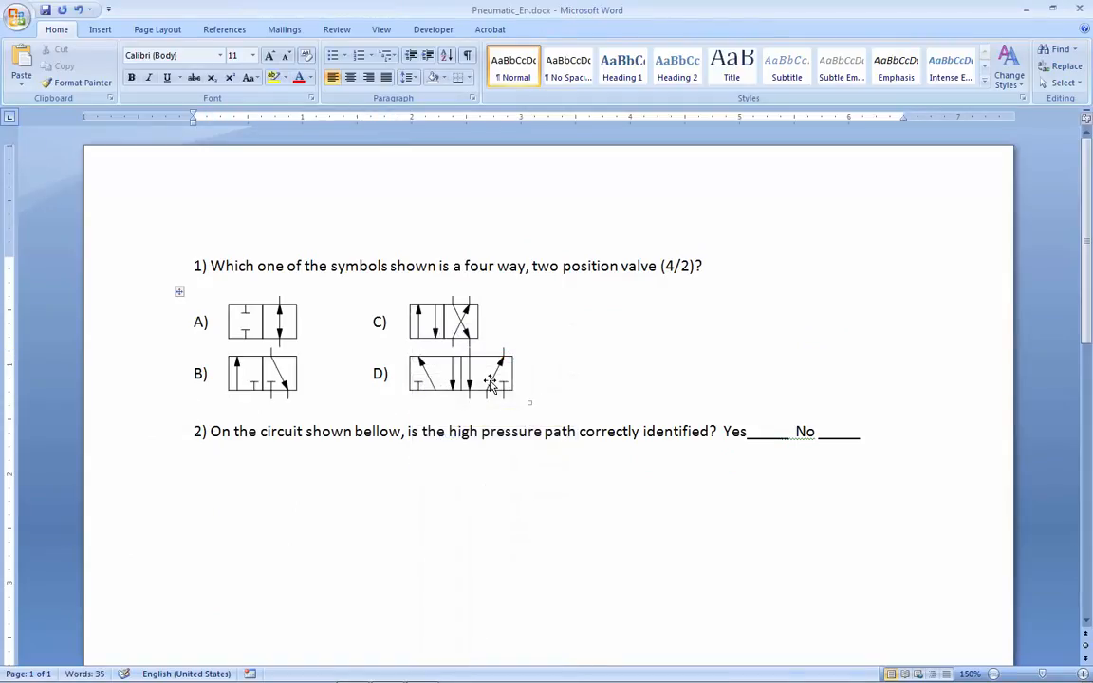
Step: Select answer D's five-port valve symbol in Word to resize it
{"action": "left_click", "coordinate": [494, 379]}
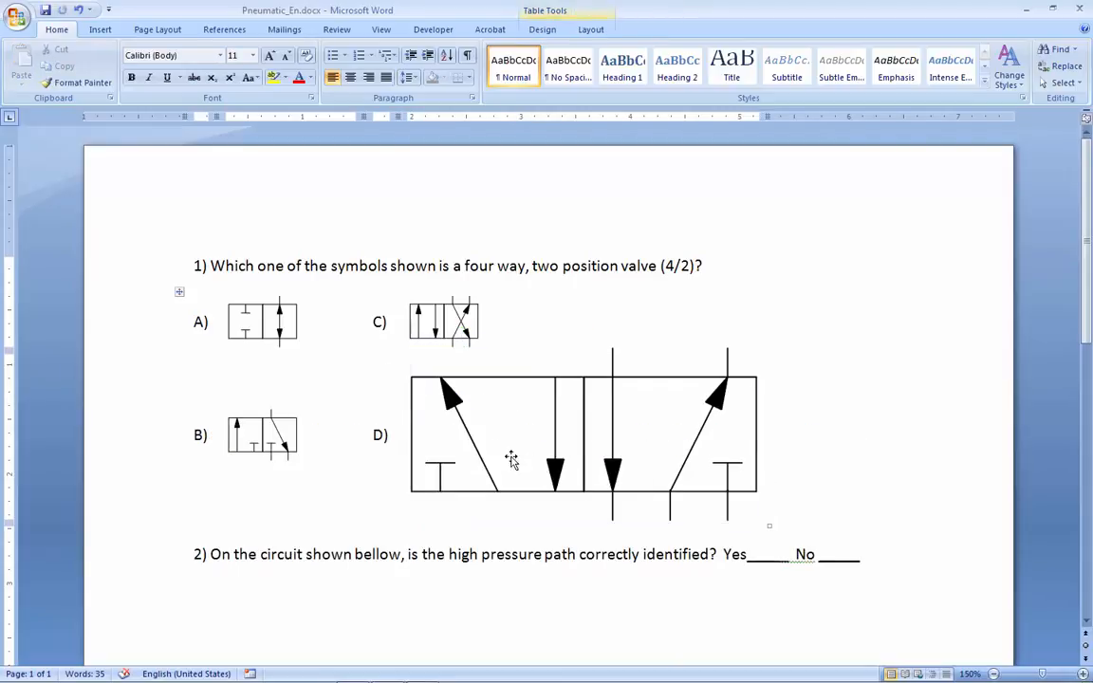
{"action": "mouse_move", "coordinate": [718, 481]}
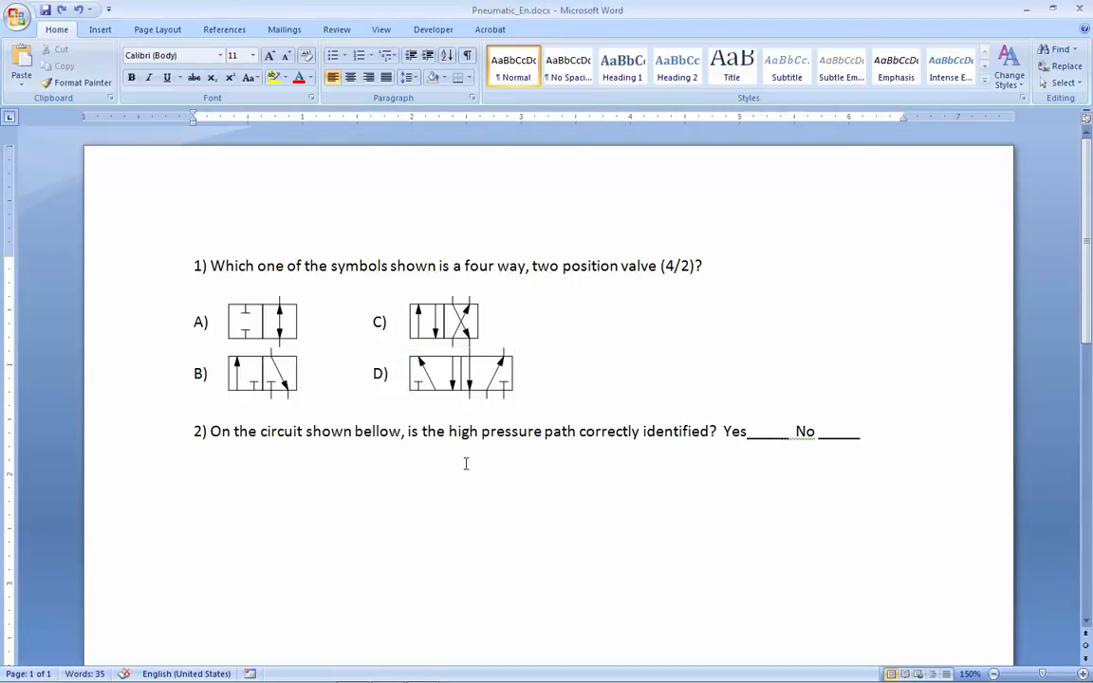
Step: Return to the Automation Studio circuit drawing to remove the answer valves
{"action": "left_click", "coordinate": [197, 472]}
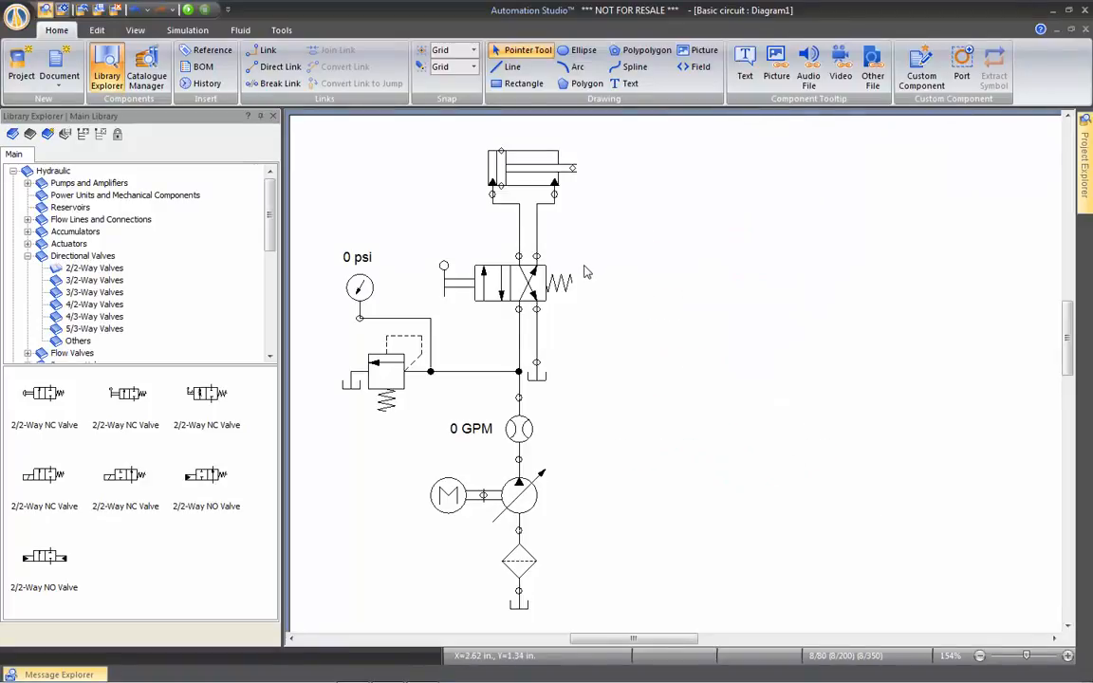
{"action": "mouse_move", "coordinate": [624, 427]}
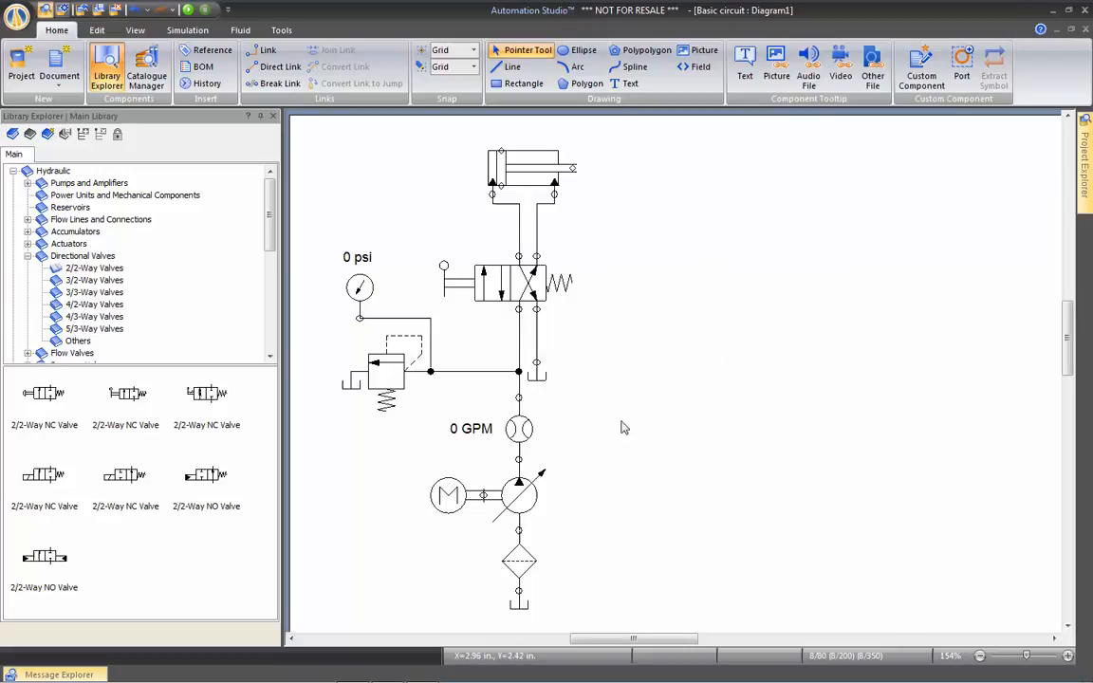
{"action": "mouse_move", "coordinate": [487, 551]}
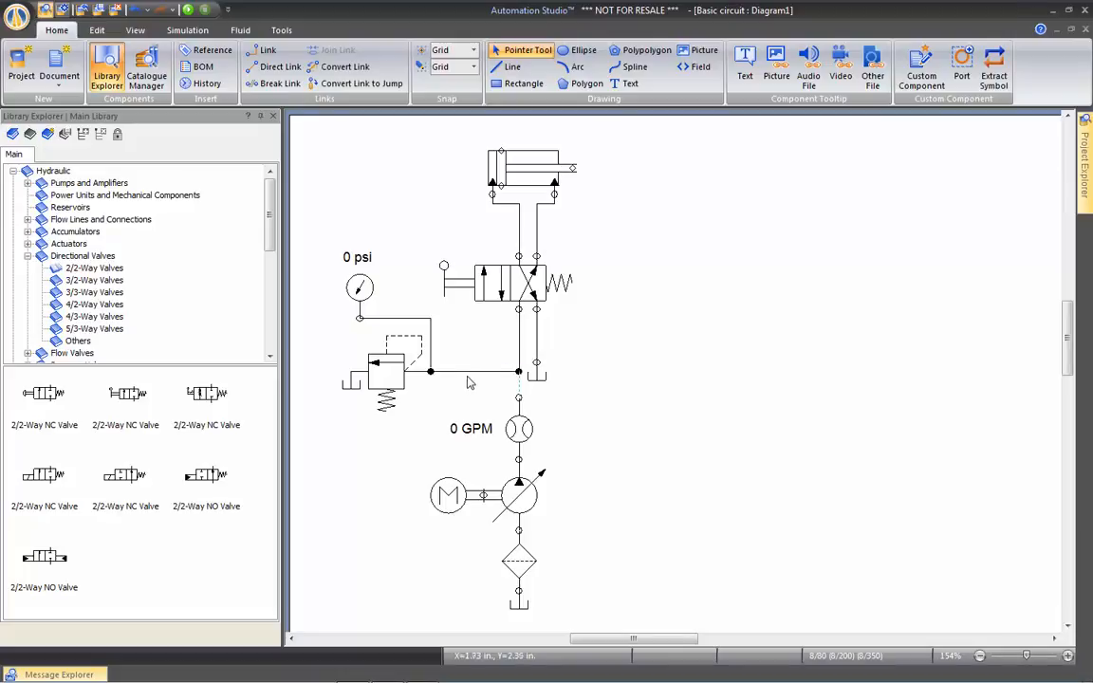
Step: Thicken the selected circuit lines, making pressure lines red and return lines blue
{"action": "left_click", "coordinate": [429, 371]}
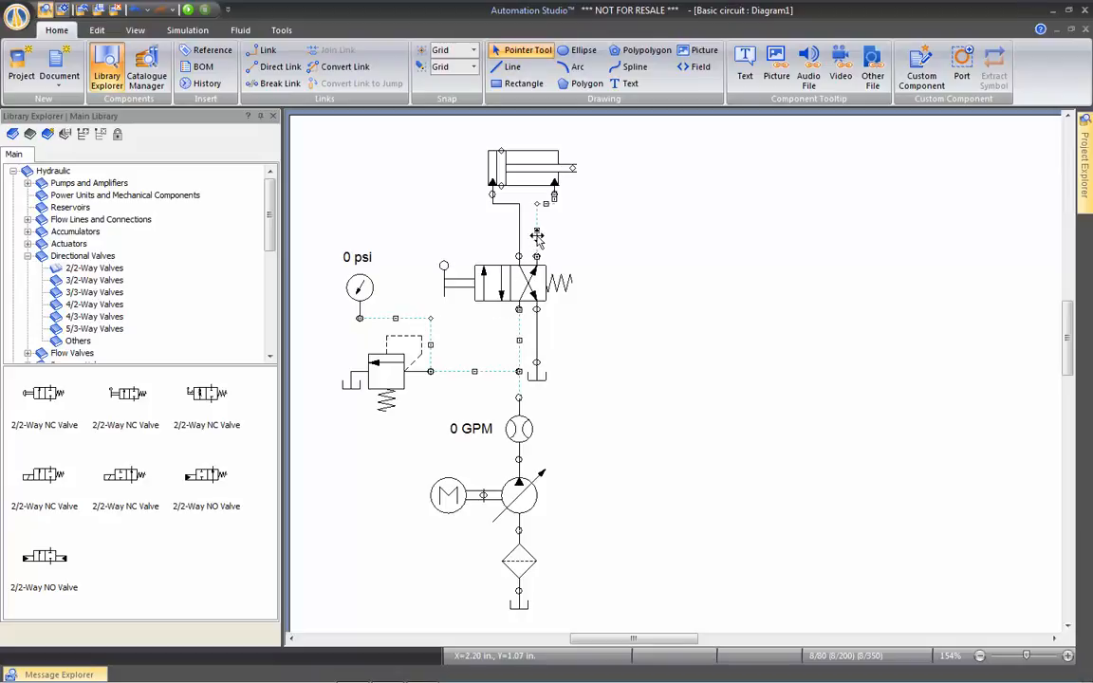
{"action": "mouse_move", "coordinate": [96, 30]}
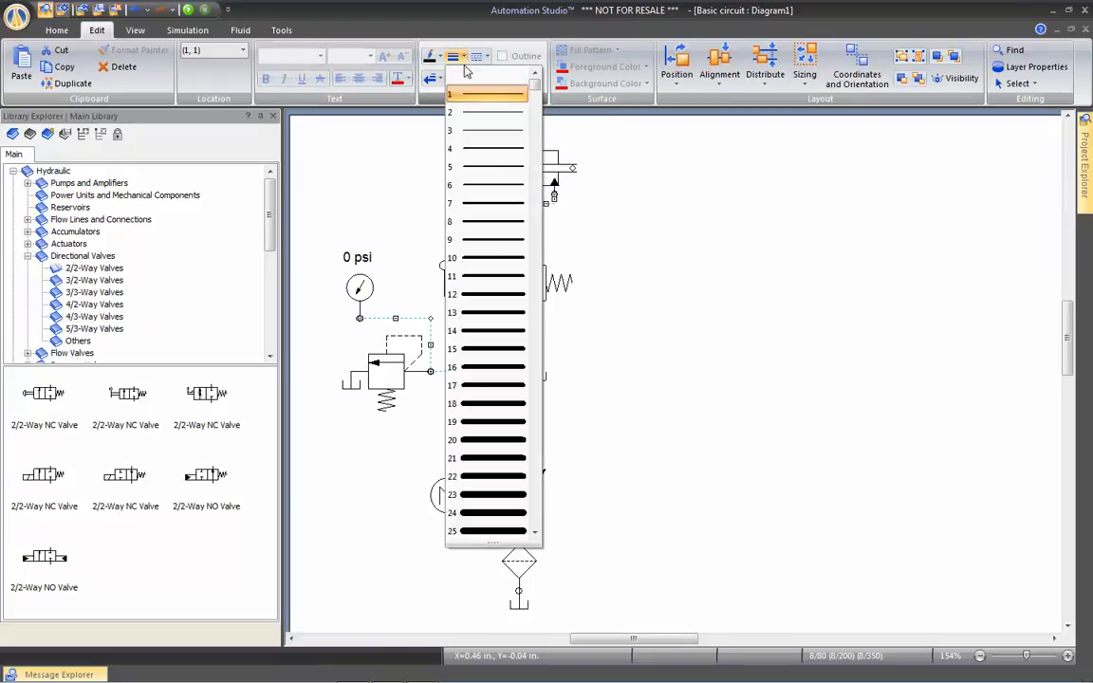
{"action": "left_click", "coordinate": [487, 94]}
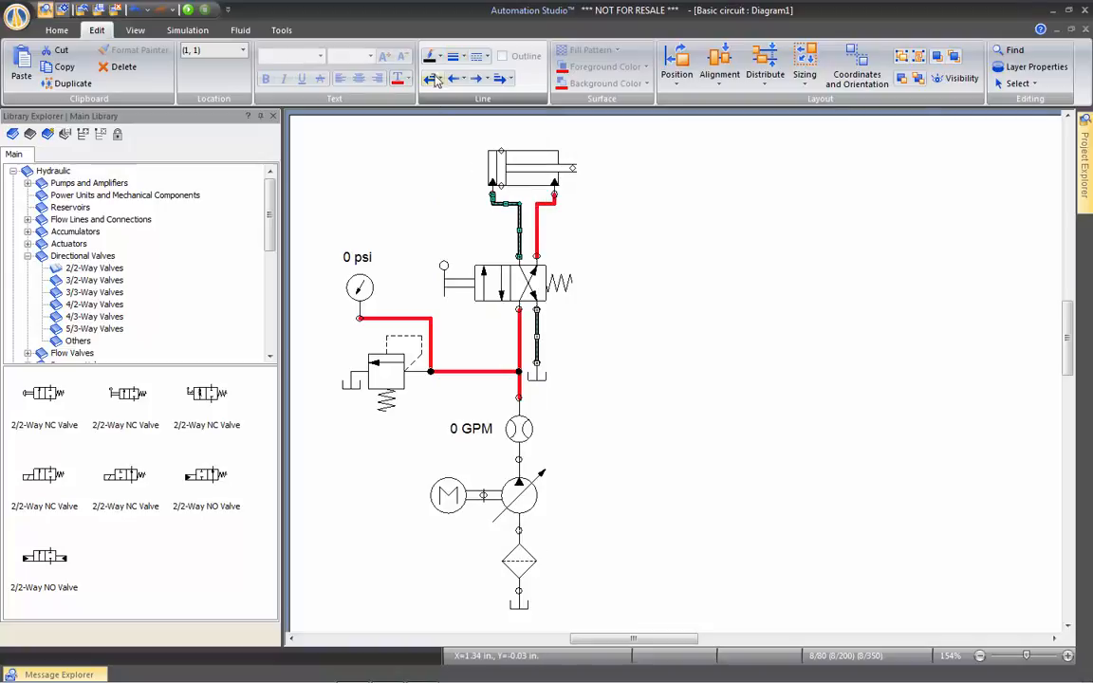
{"action": "left_click", "coordinate": [439, 55]}
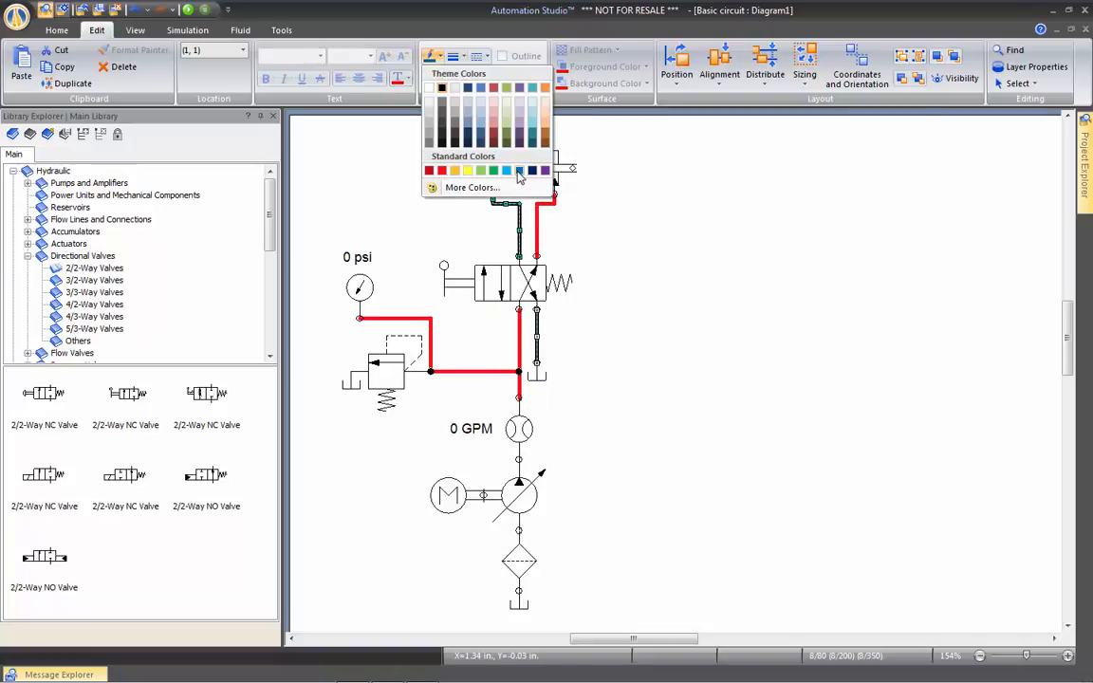
{"action": "left_click", "coordinate": [532, 169]}
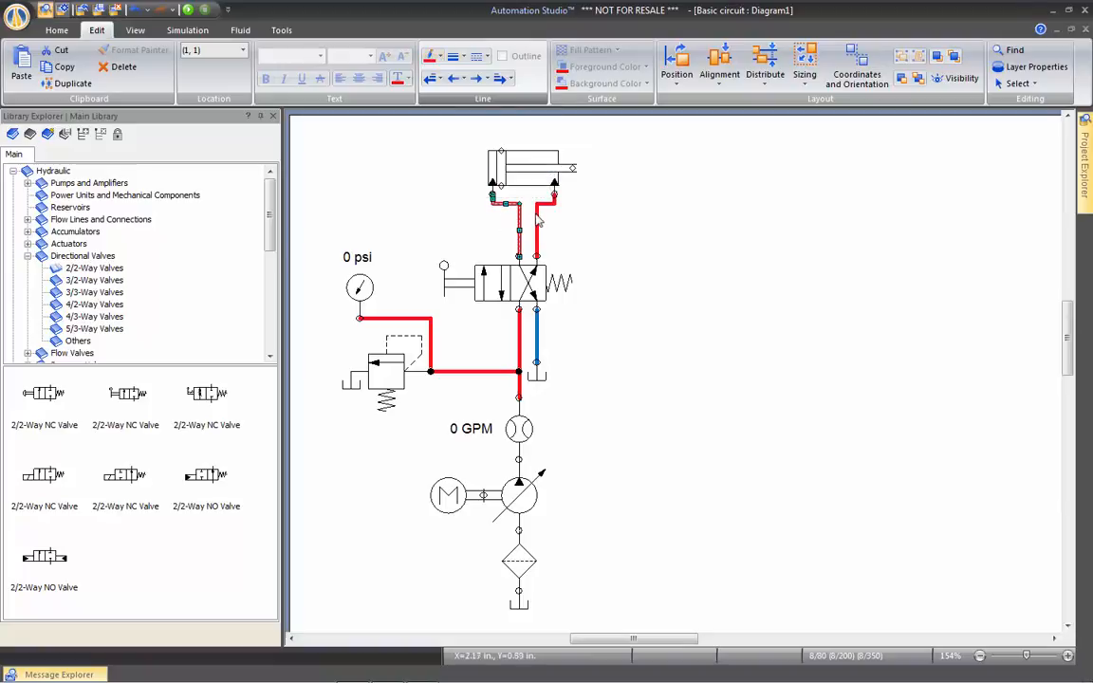
{"action": "left_click", "coordinate": [464, 55]}
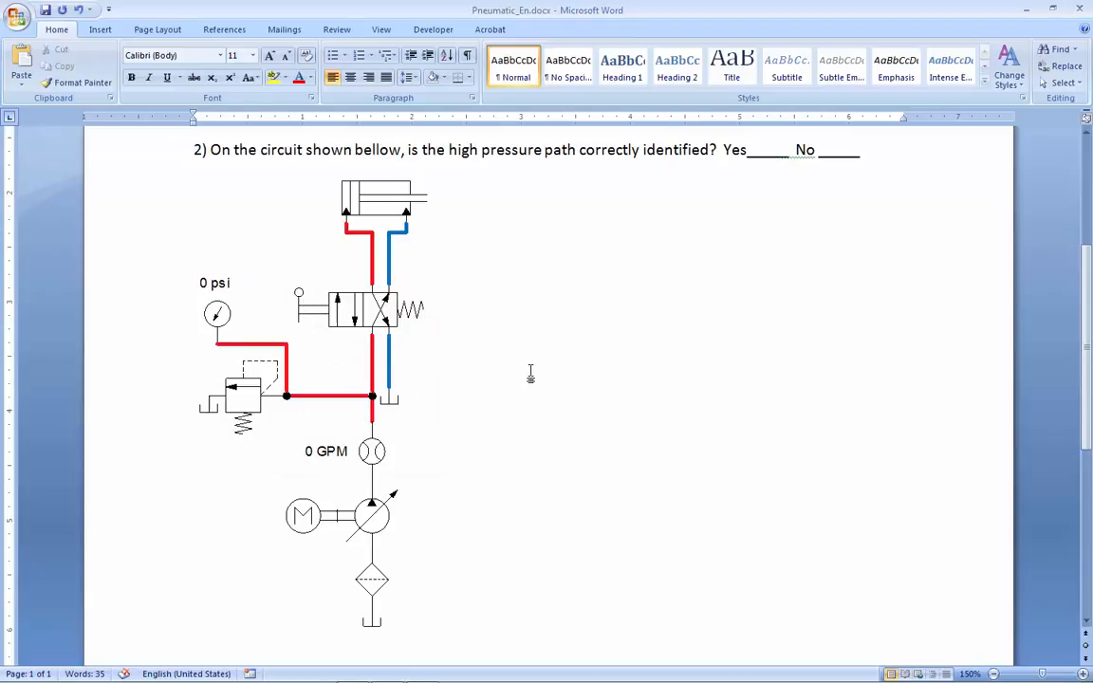
{"action": "mouse_move", "coordinate": [583, 379]}
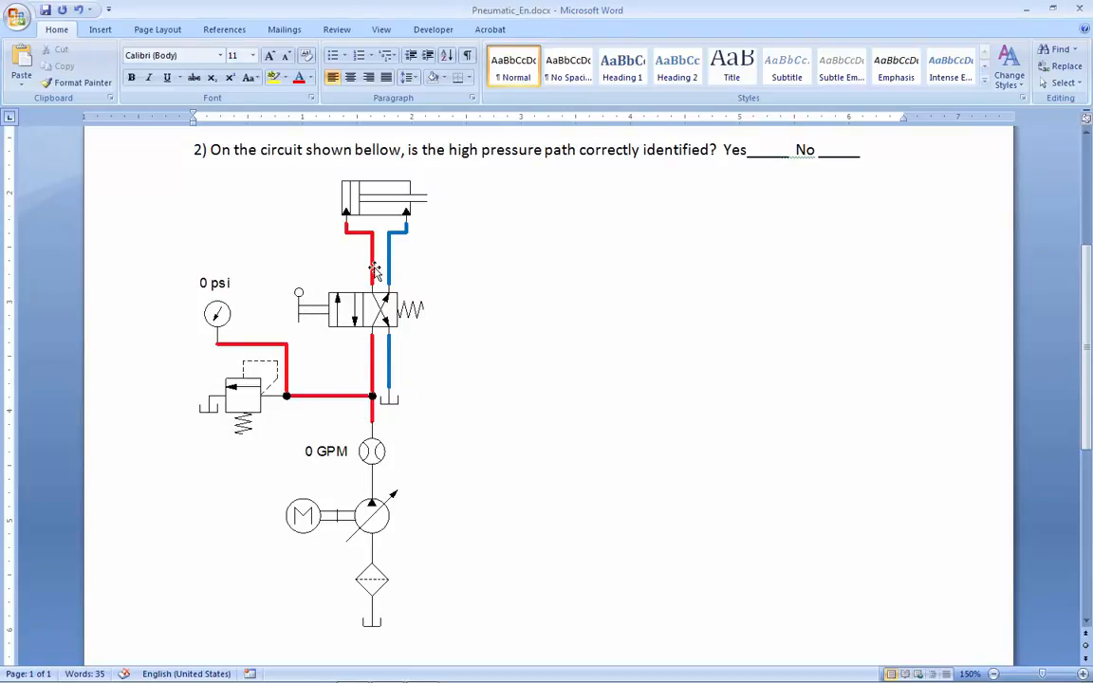
Step: Place the Word cursor below the red-and-blue circuit under question 2
{"action": "left_click", "coordinate": [428, 620]}
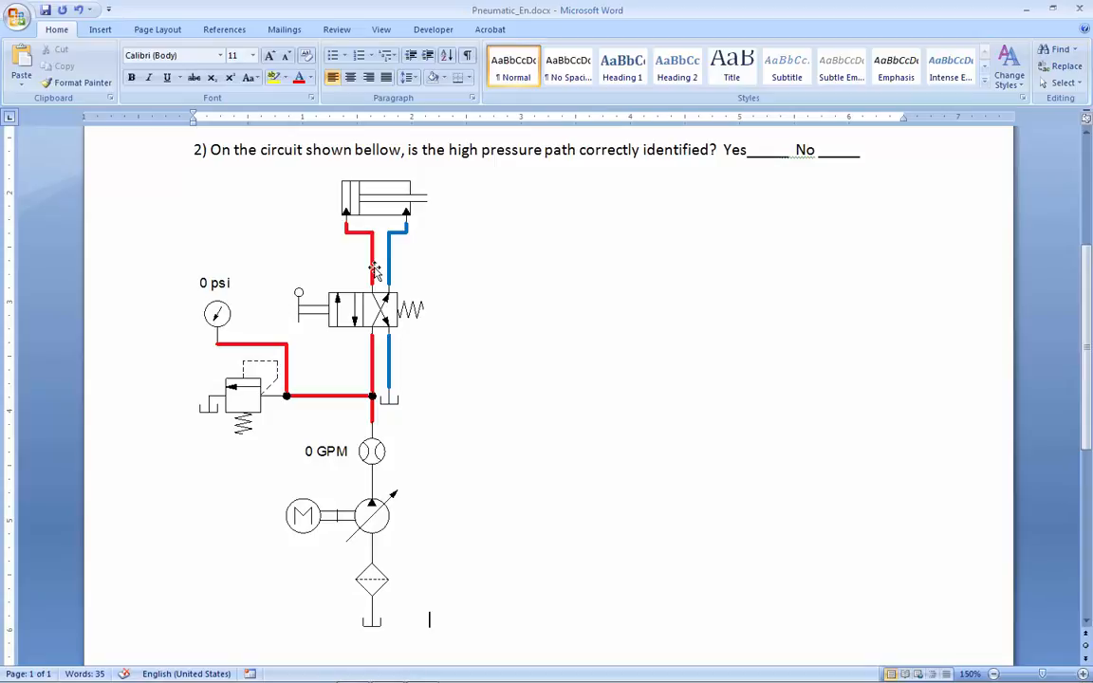
{"action": "mouse_move", "coordinate": [469, 311]}
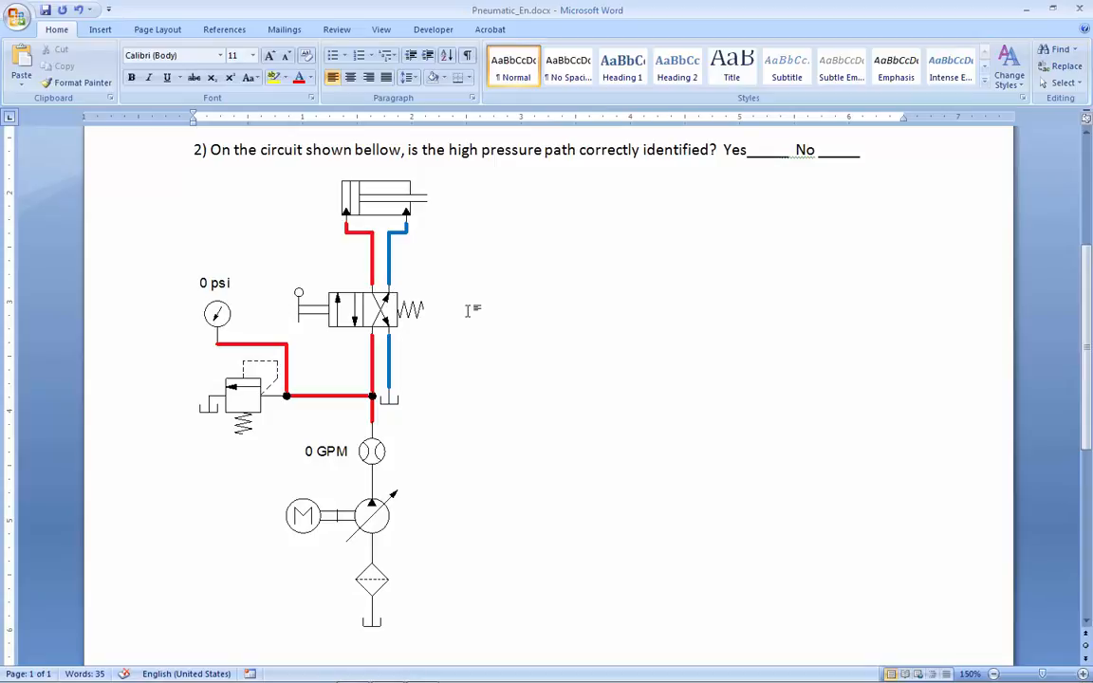